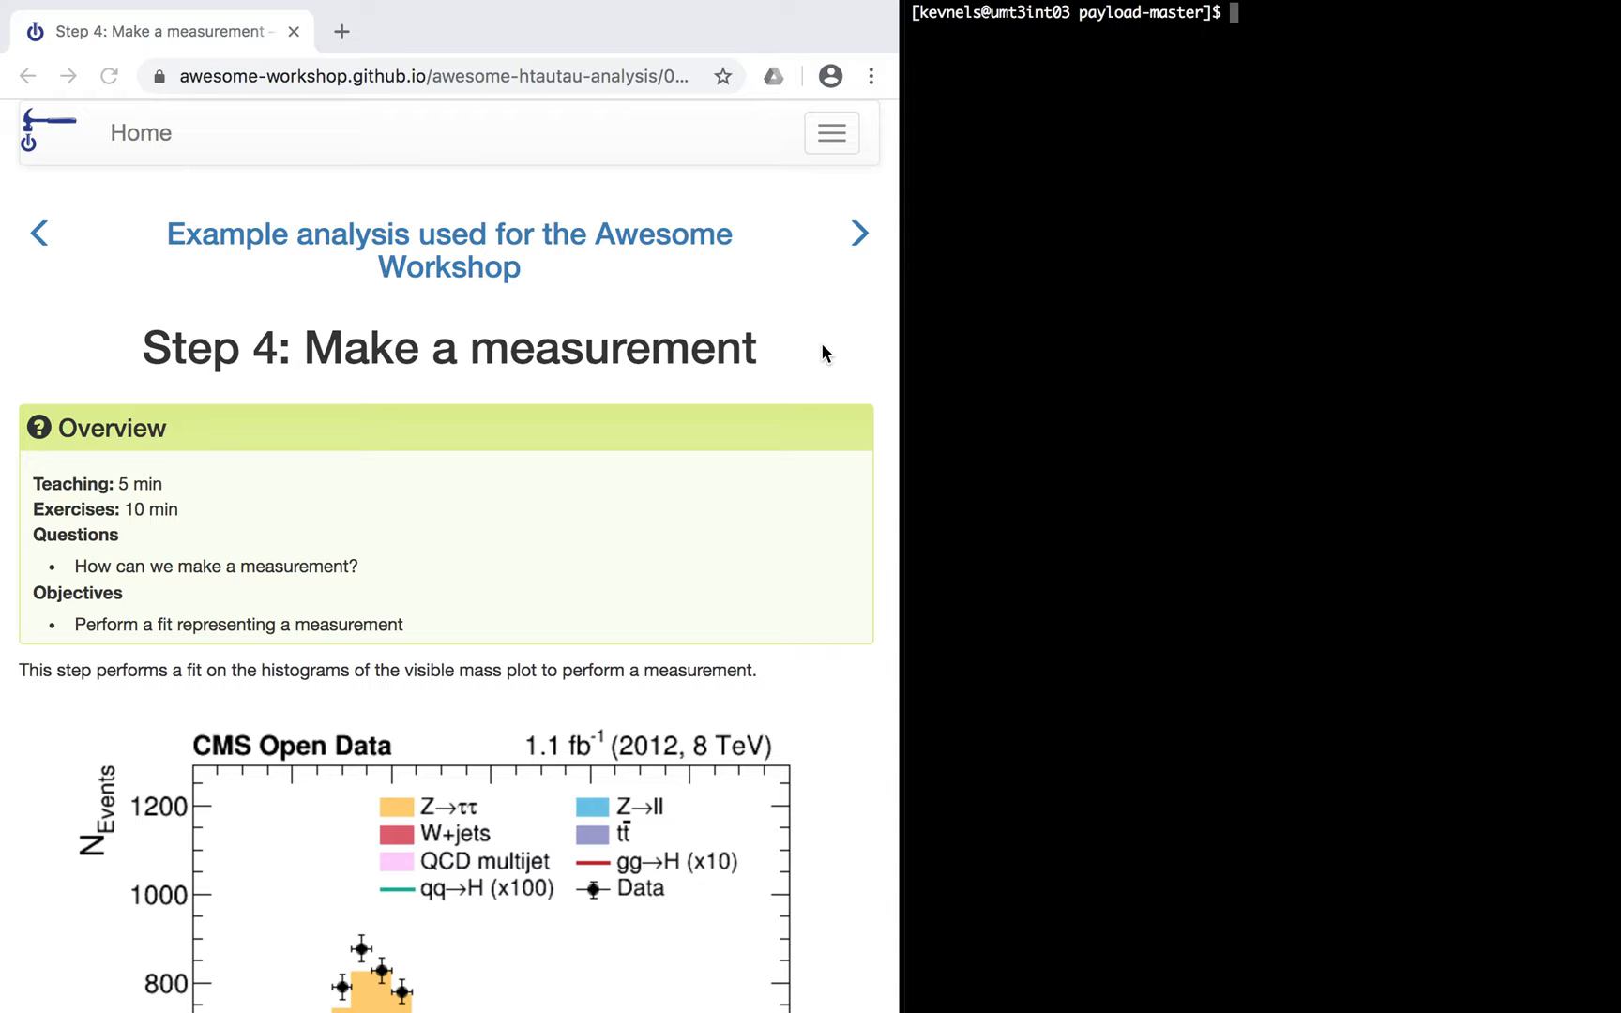
# Scroll the Step 4 page to the mkdir and bash fit.sh commands and the ZTT_mu scan plot
pyautogui.scroll(-3)
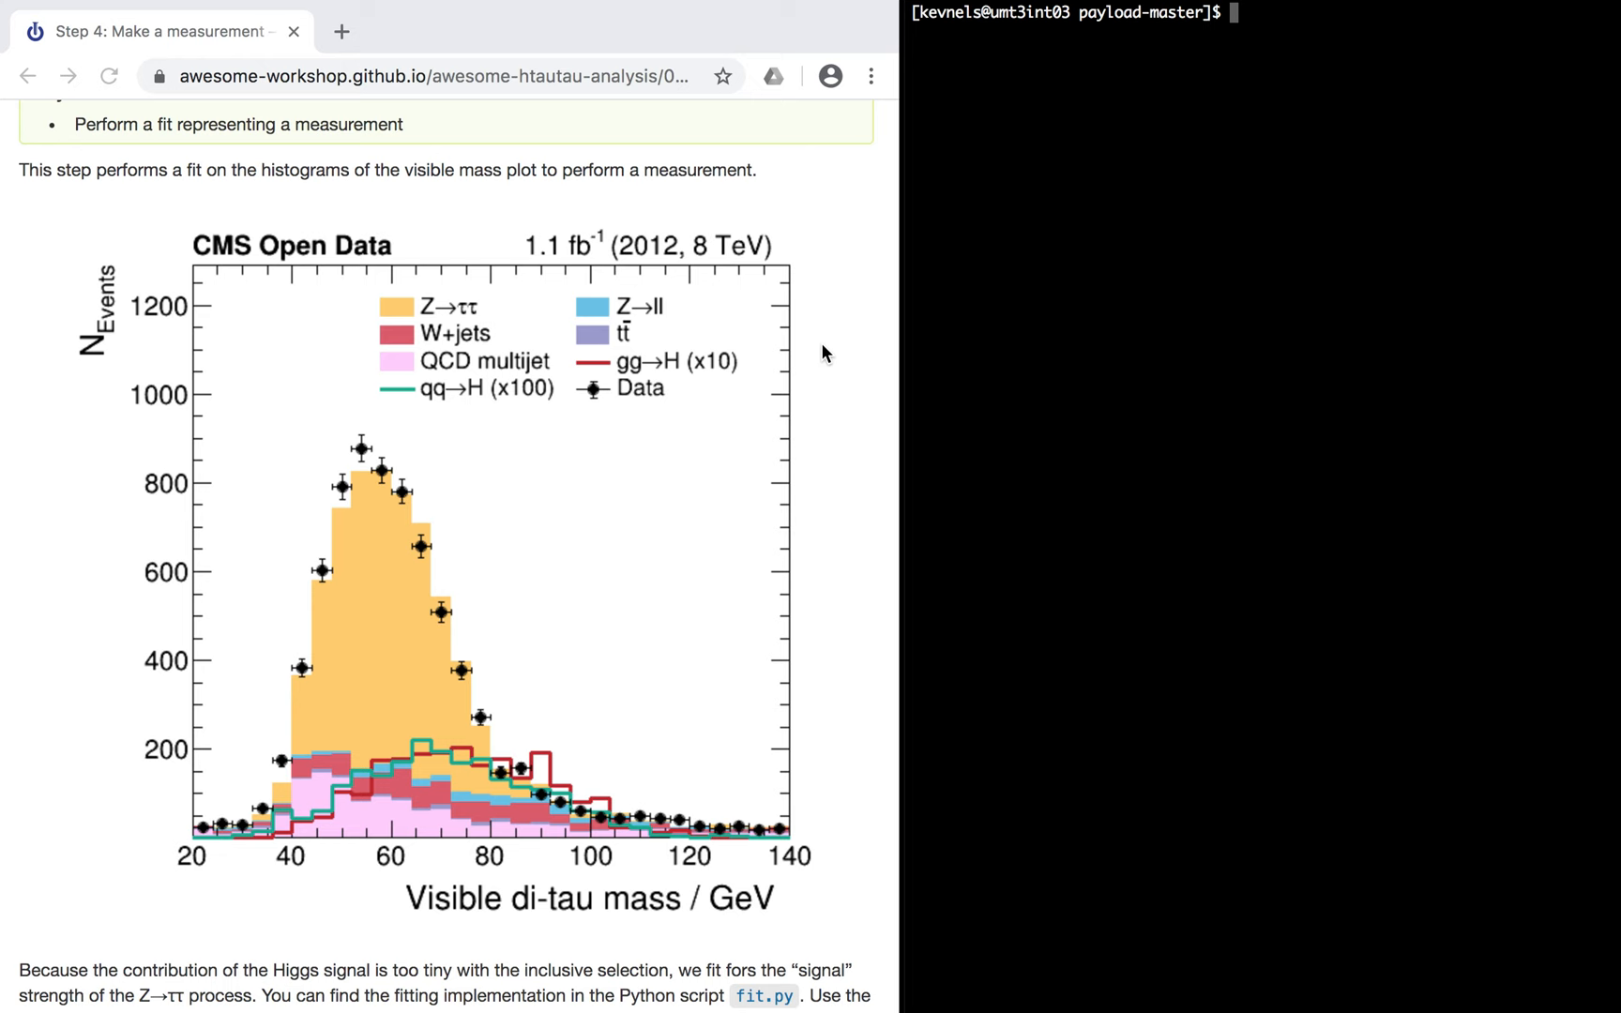
pyautogui.scroll(-3)
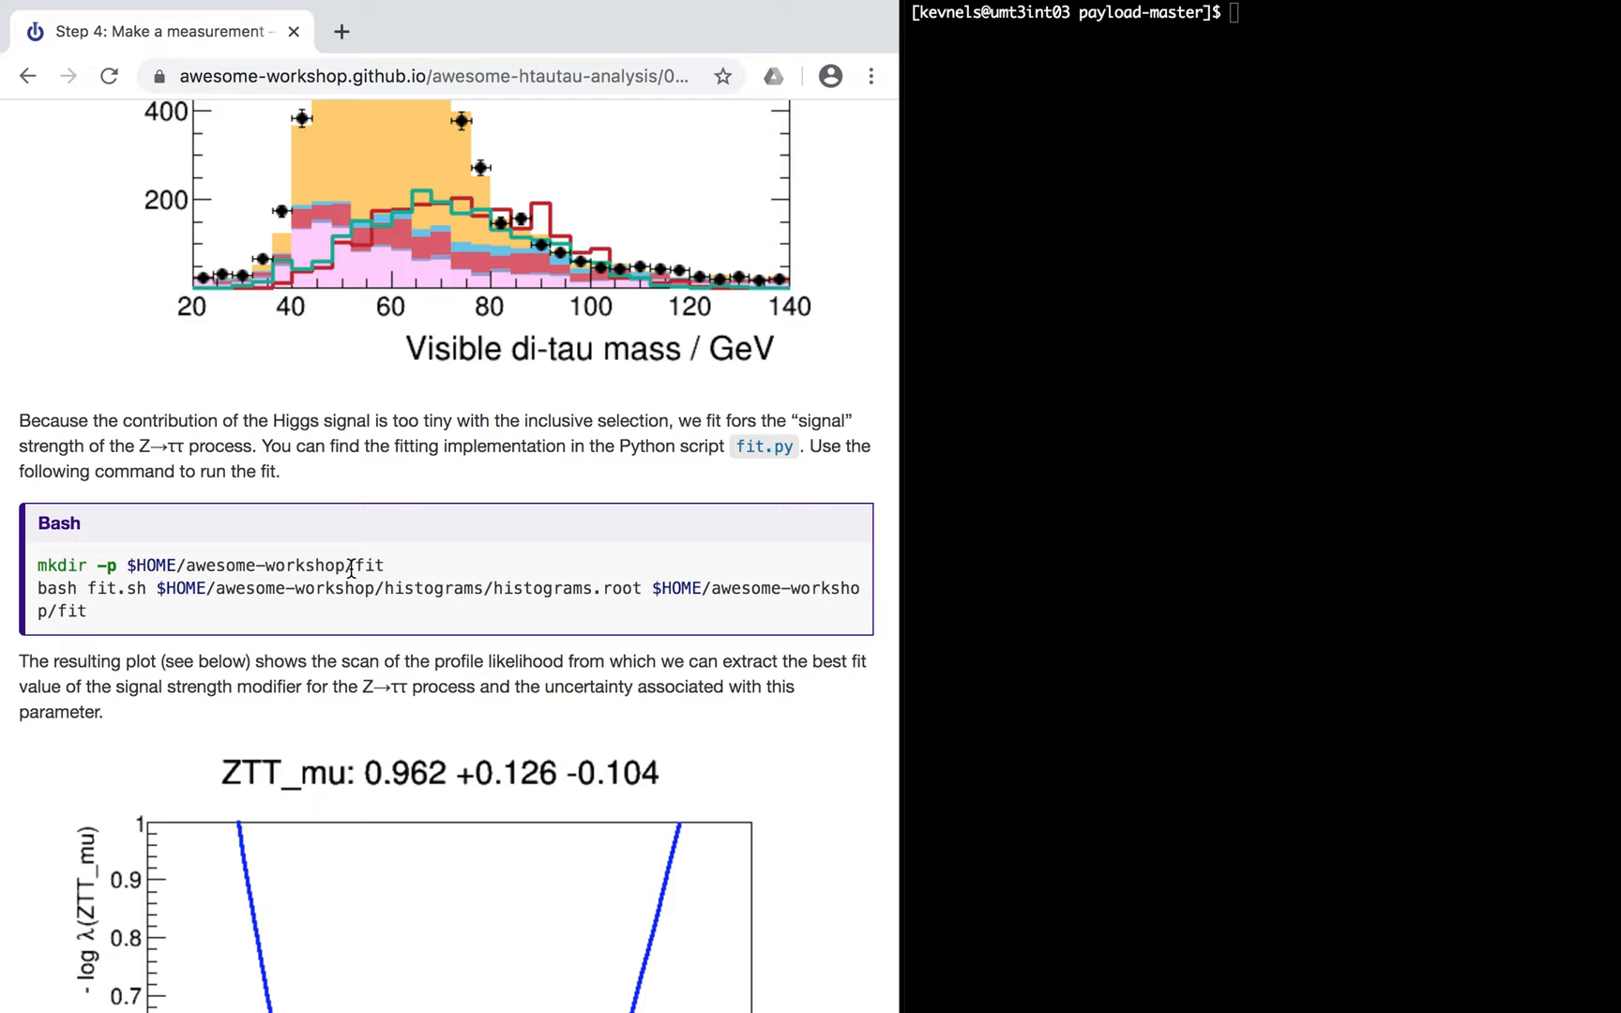
# Create the $HOME/awesome-workshop/fit output folder with mkdir -p
pyautogui.write('m')
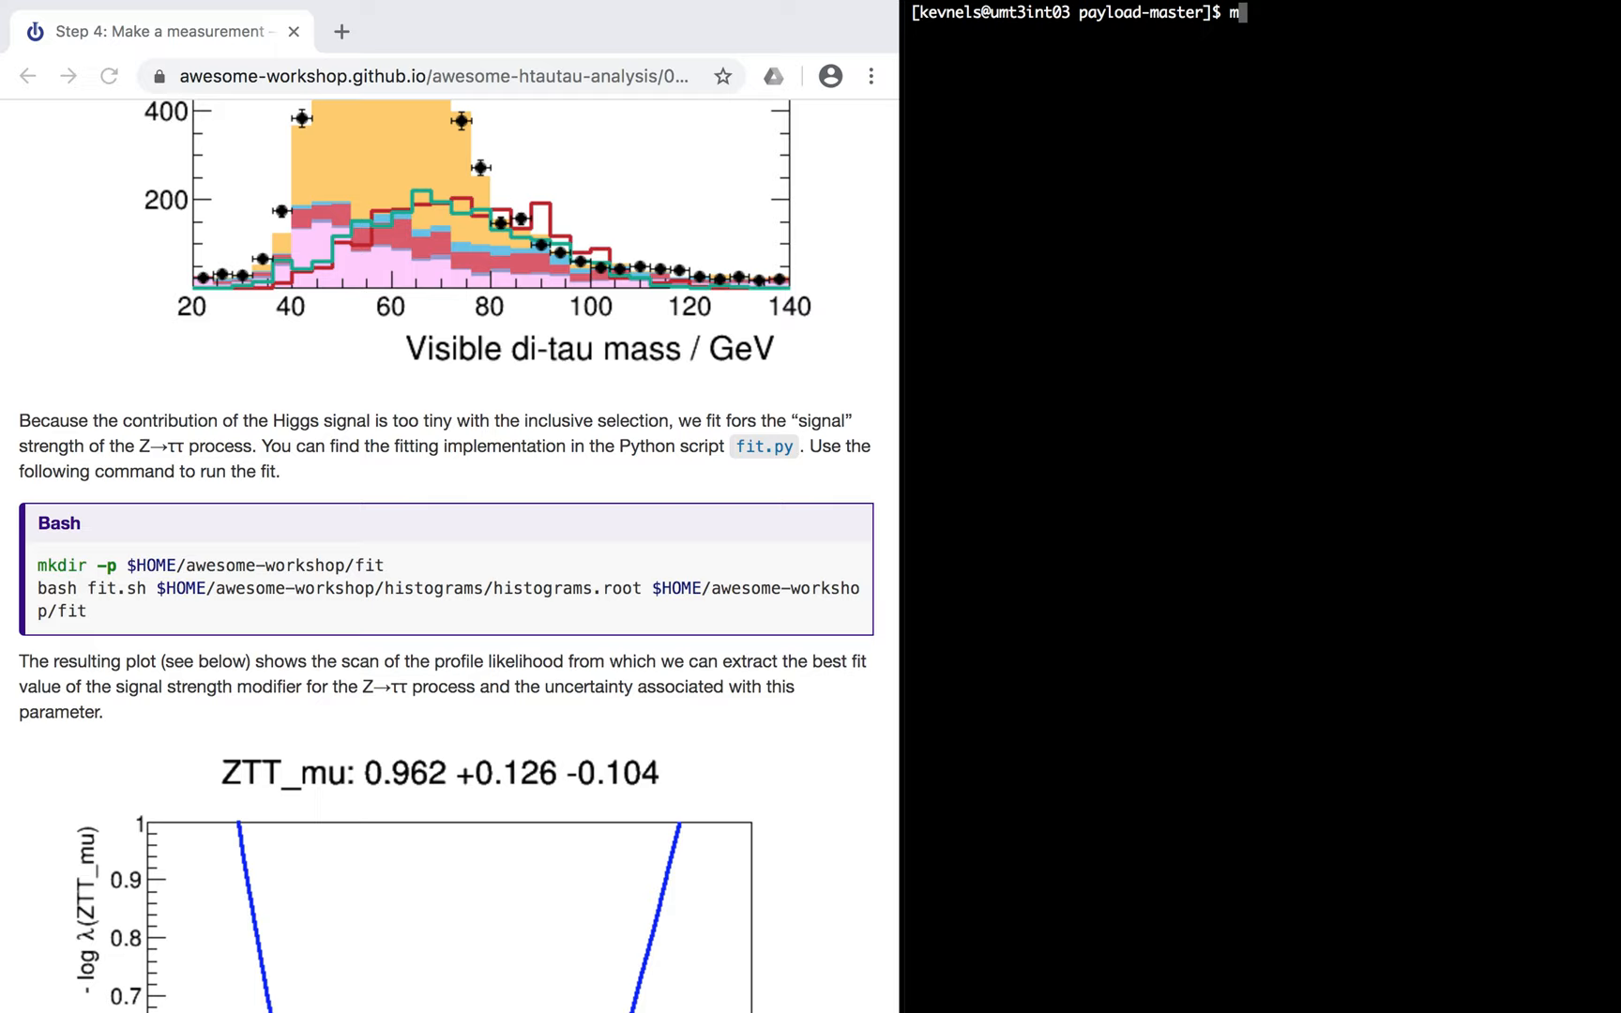
pyautogui.write('kdir -p $H')
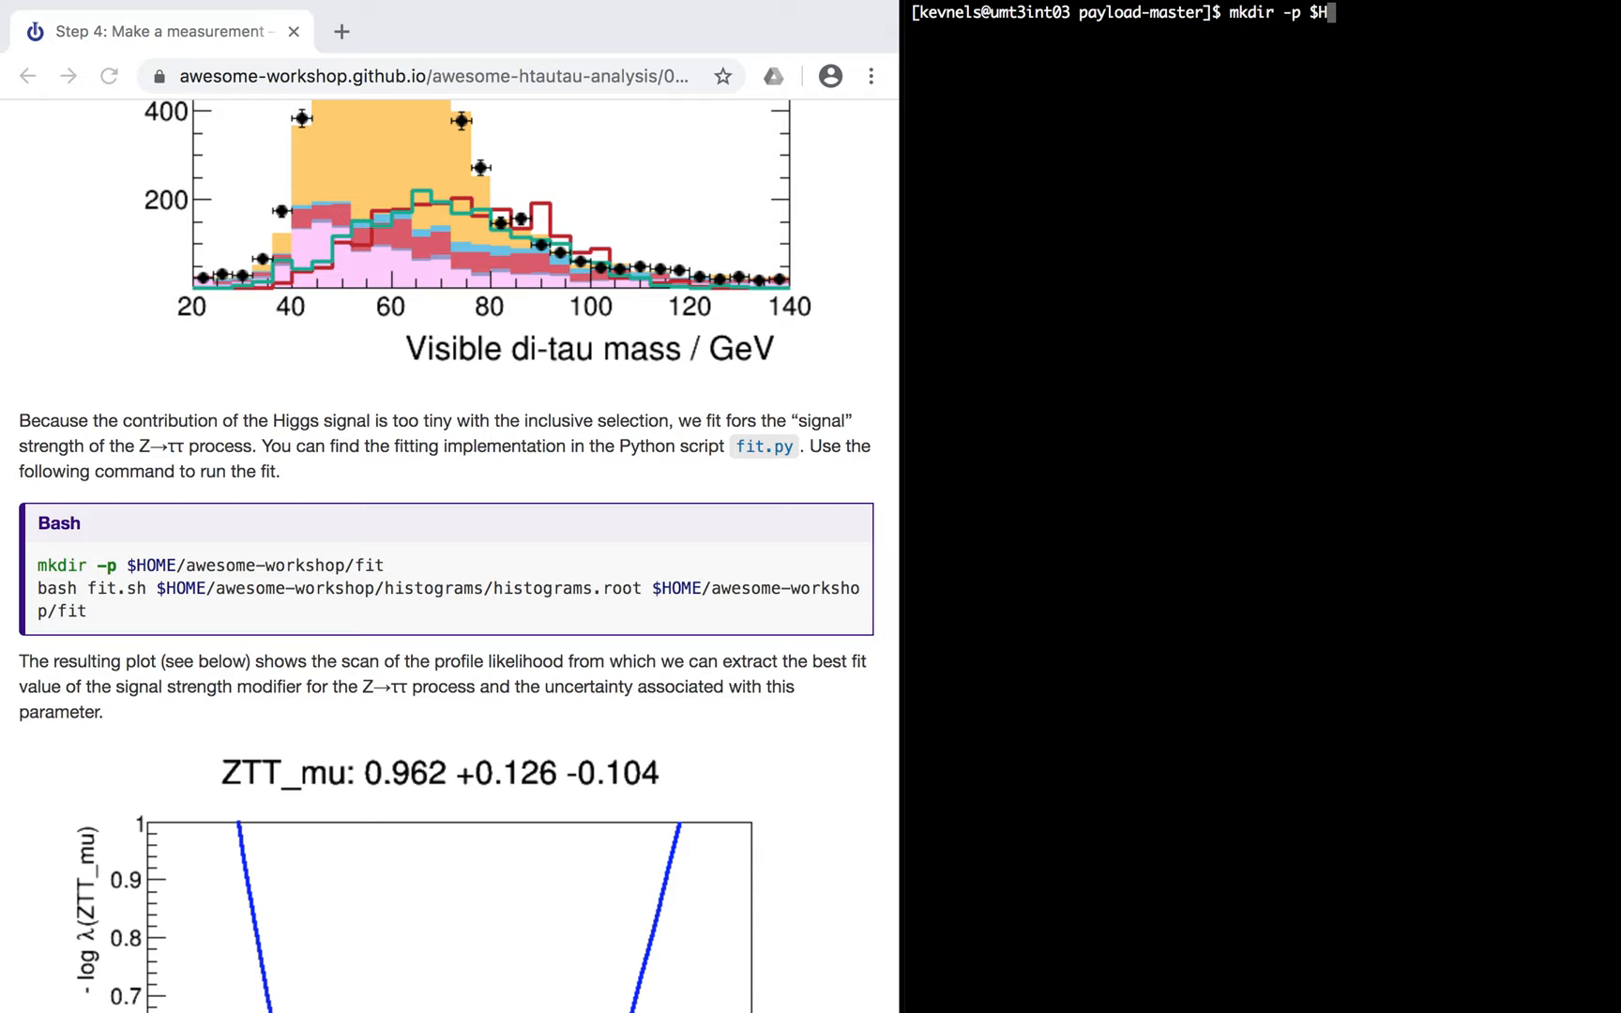
pyautogui.press('Return')
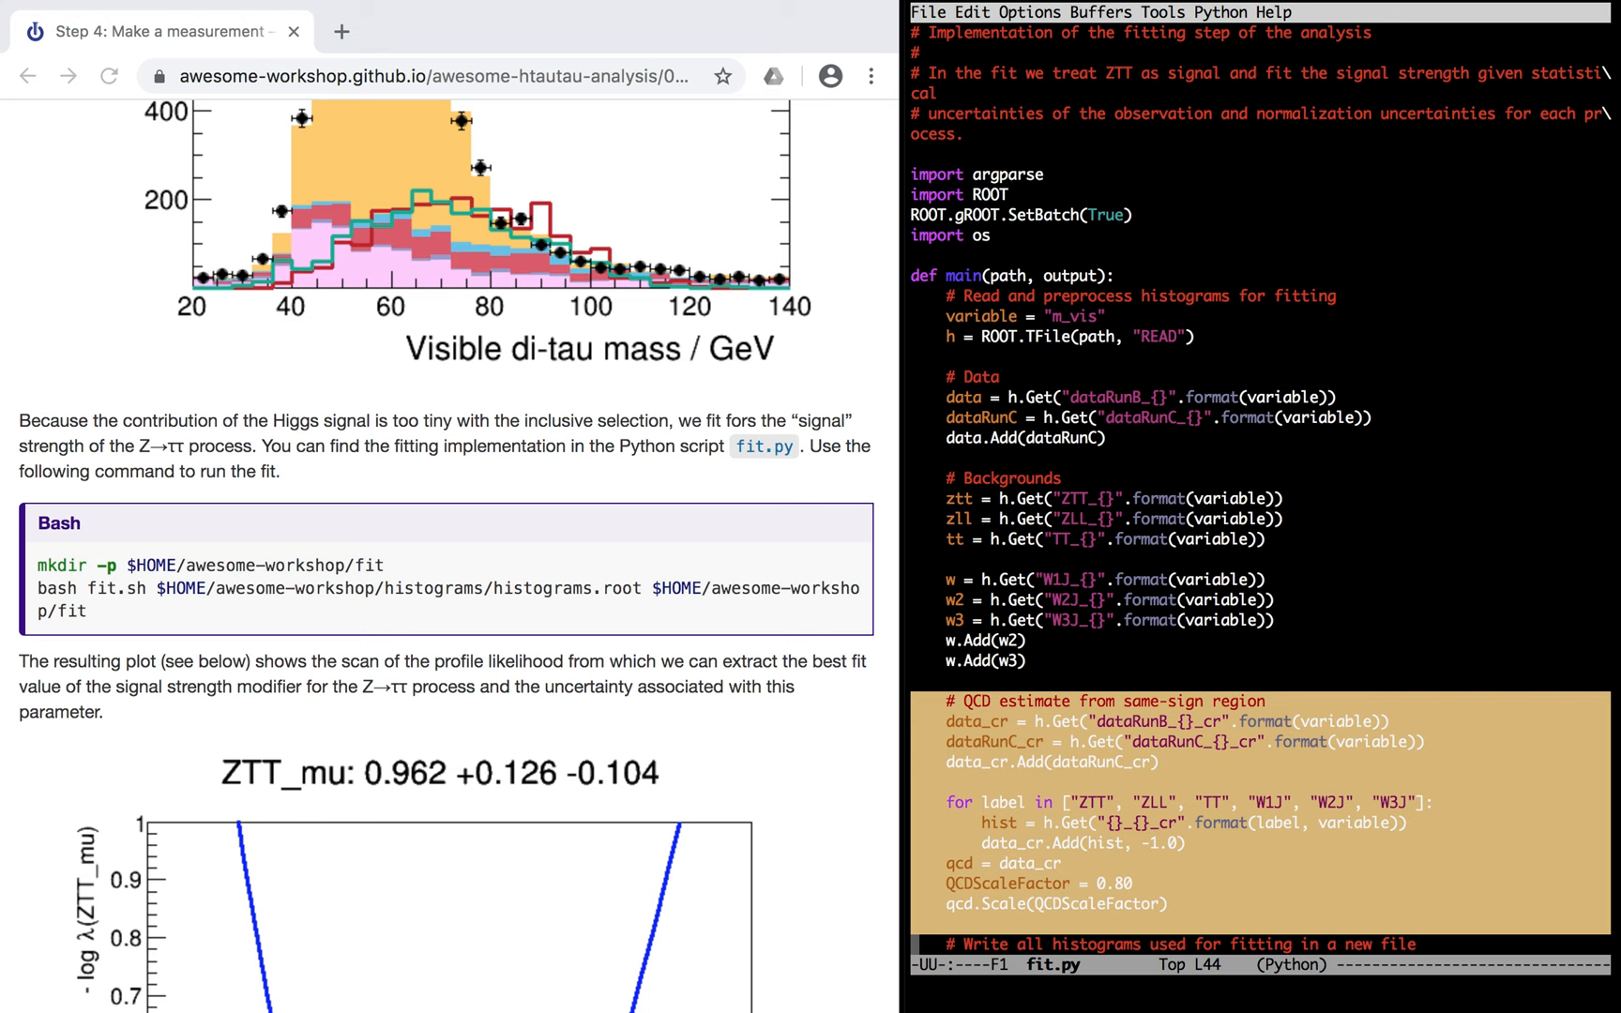
pyautogui.scroll(-3)
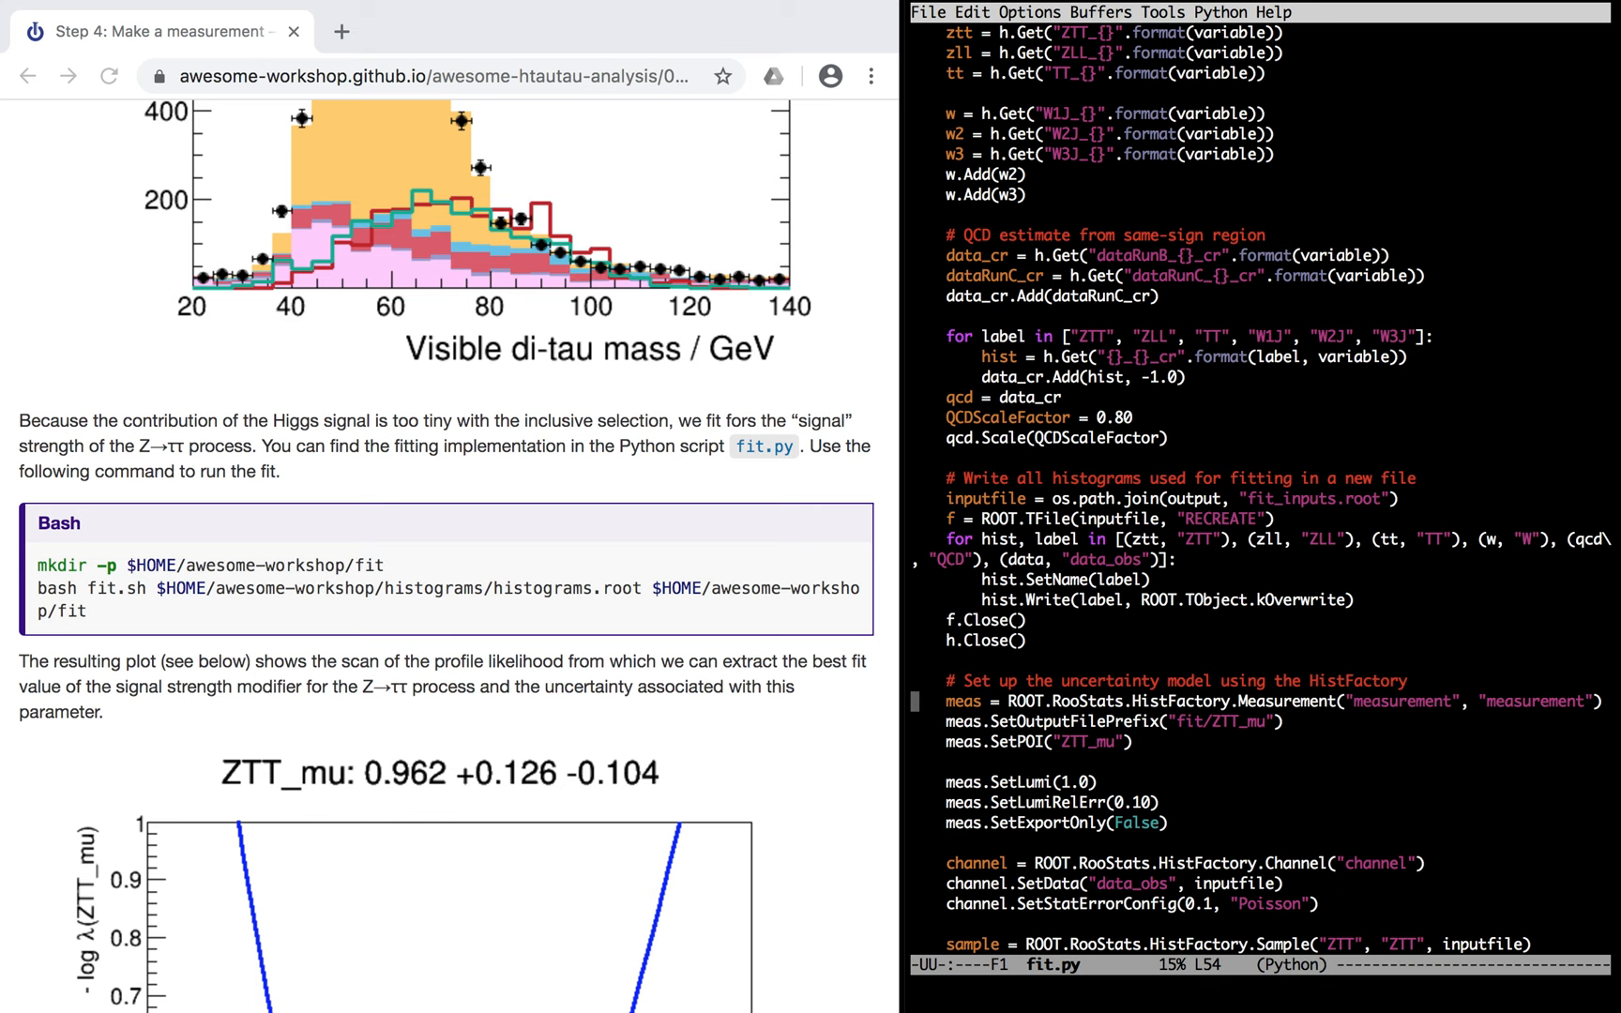
pyautogui.scroll(-3)
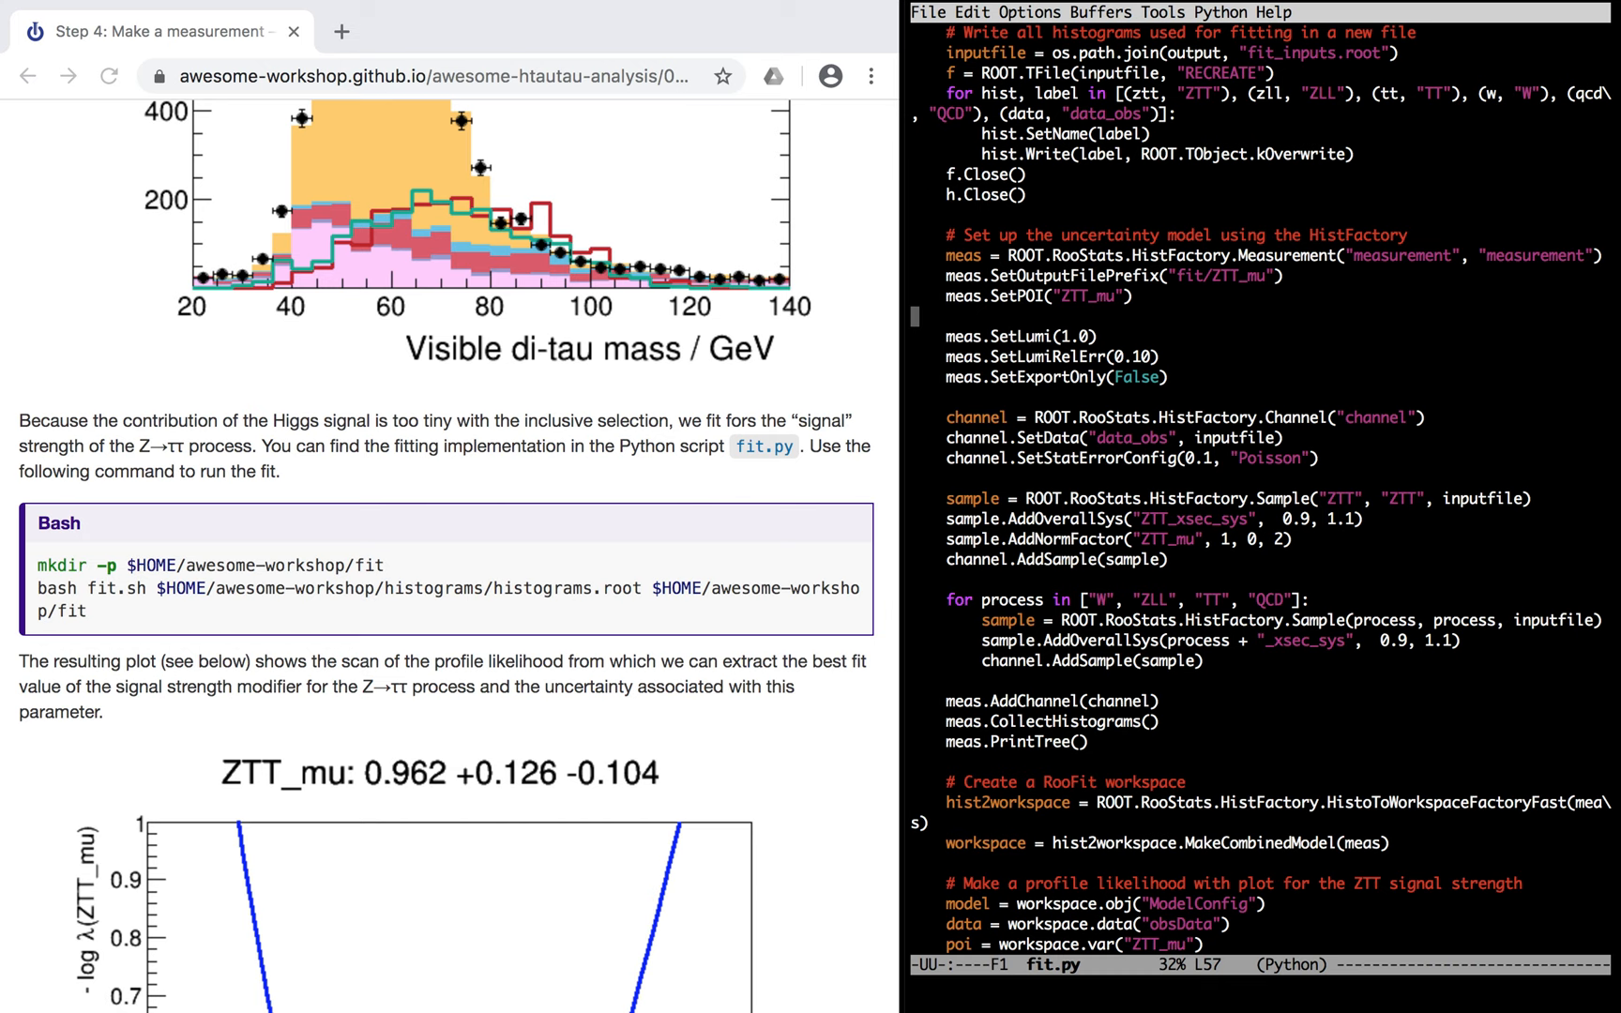
pyautogui.scroll(3)
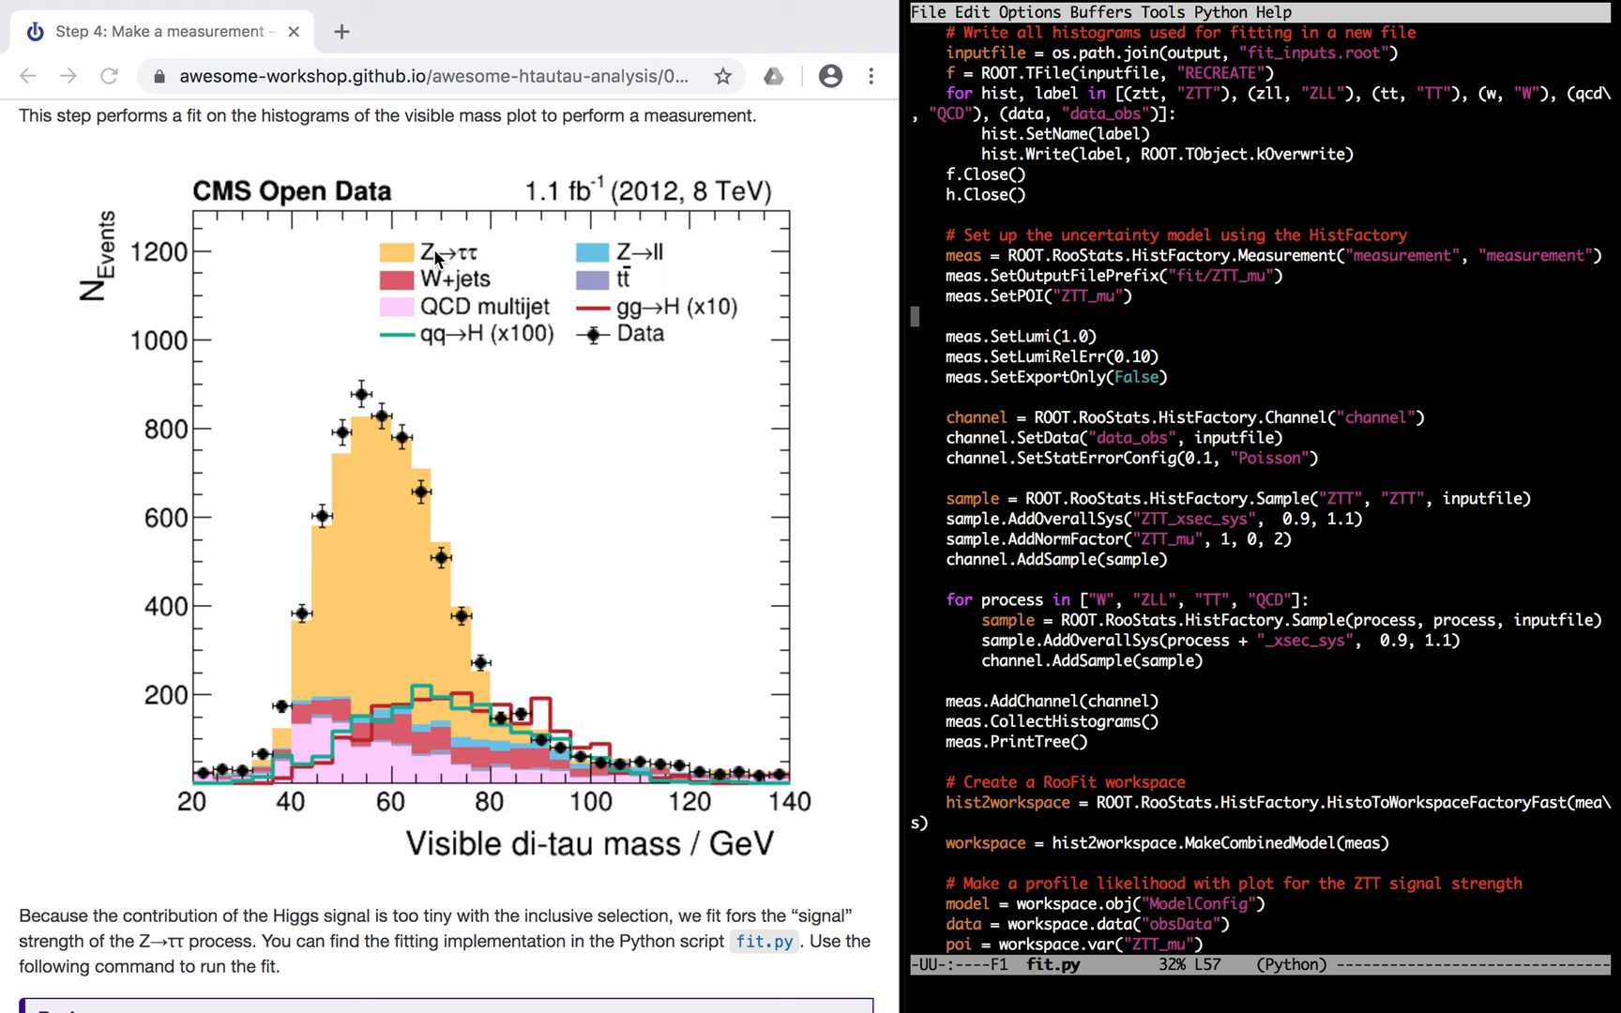
pyautogui.moveTo(734, 539)
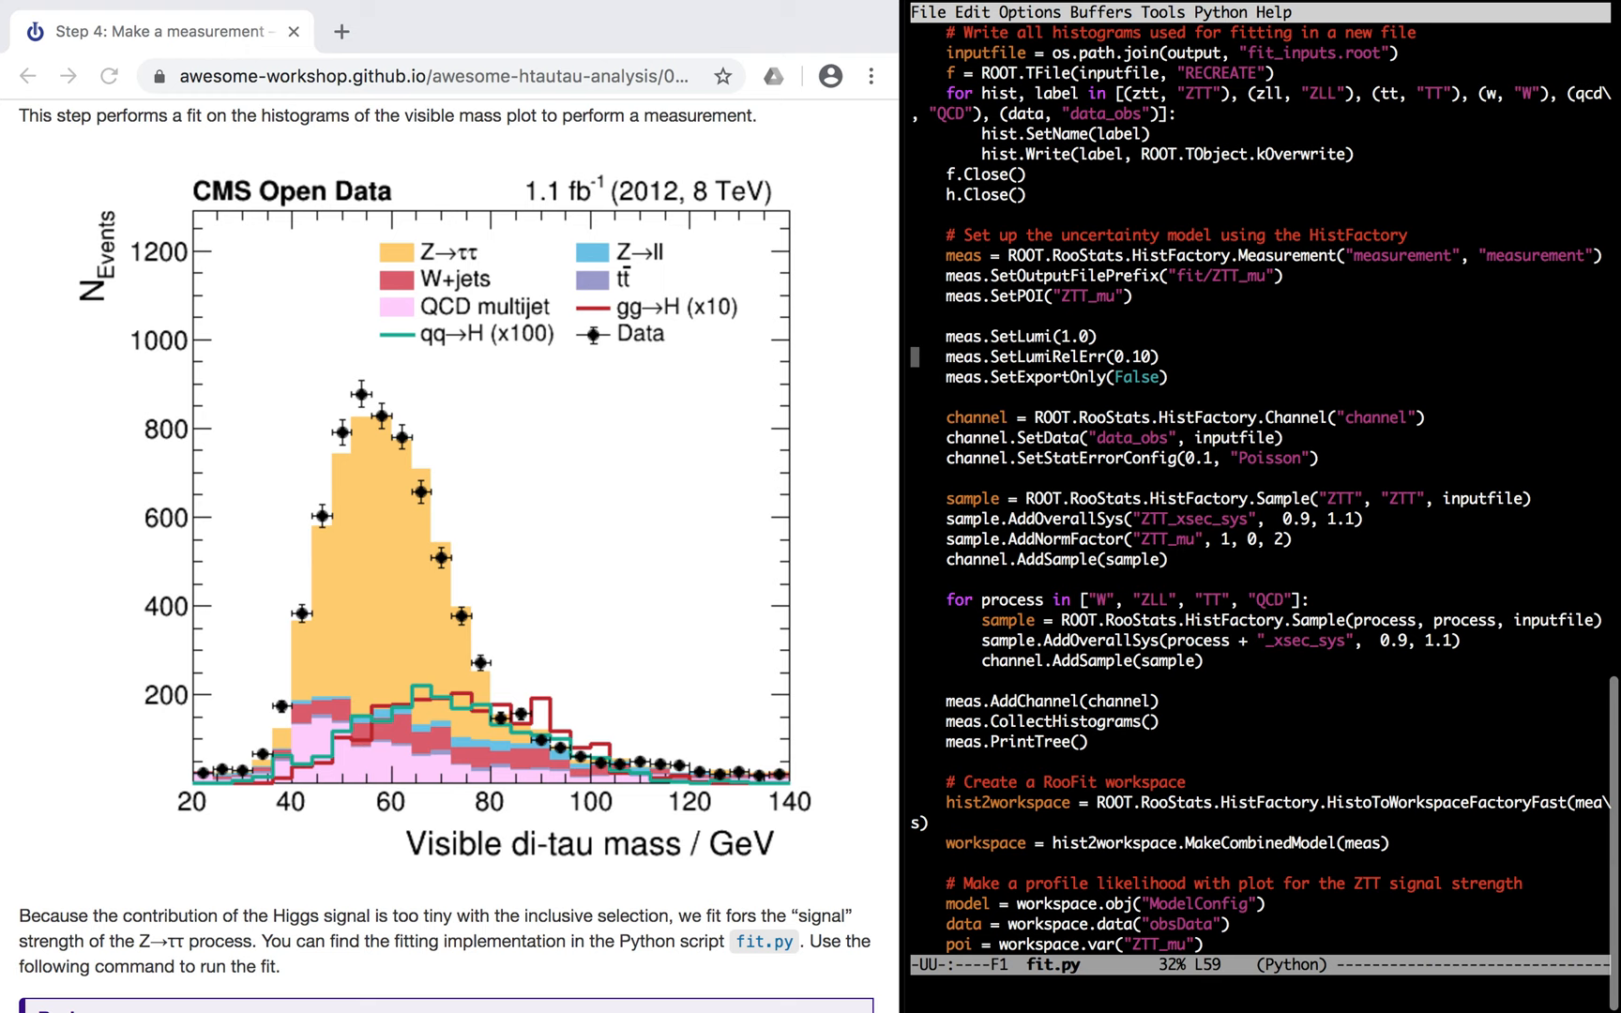
pyautogui.click(1024, 336)
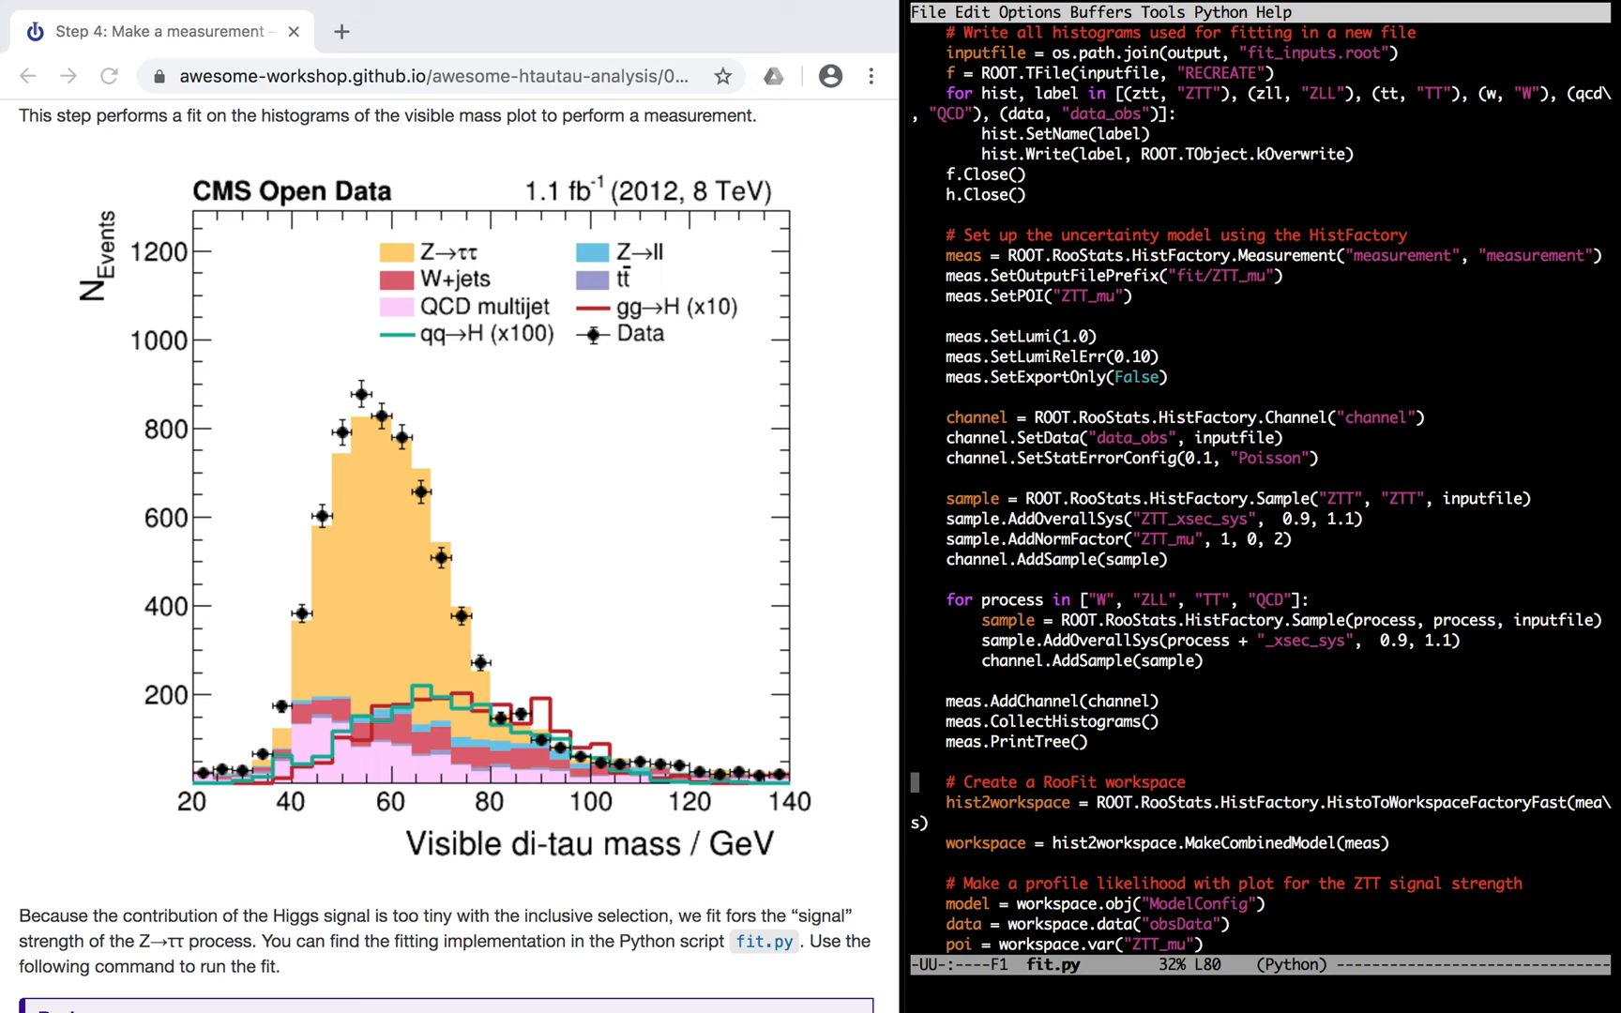
# Scroll fit.py to the ProfileLikelihoodCalculator section and focus it
pyautogui.scroll(-3)
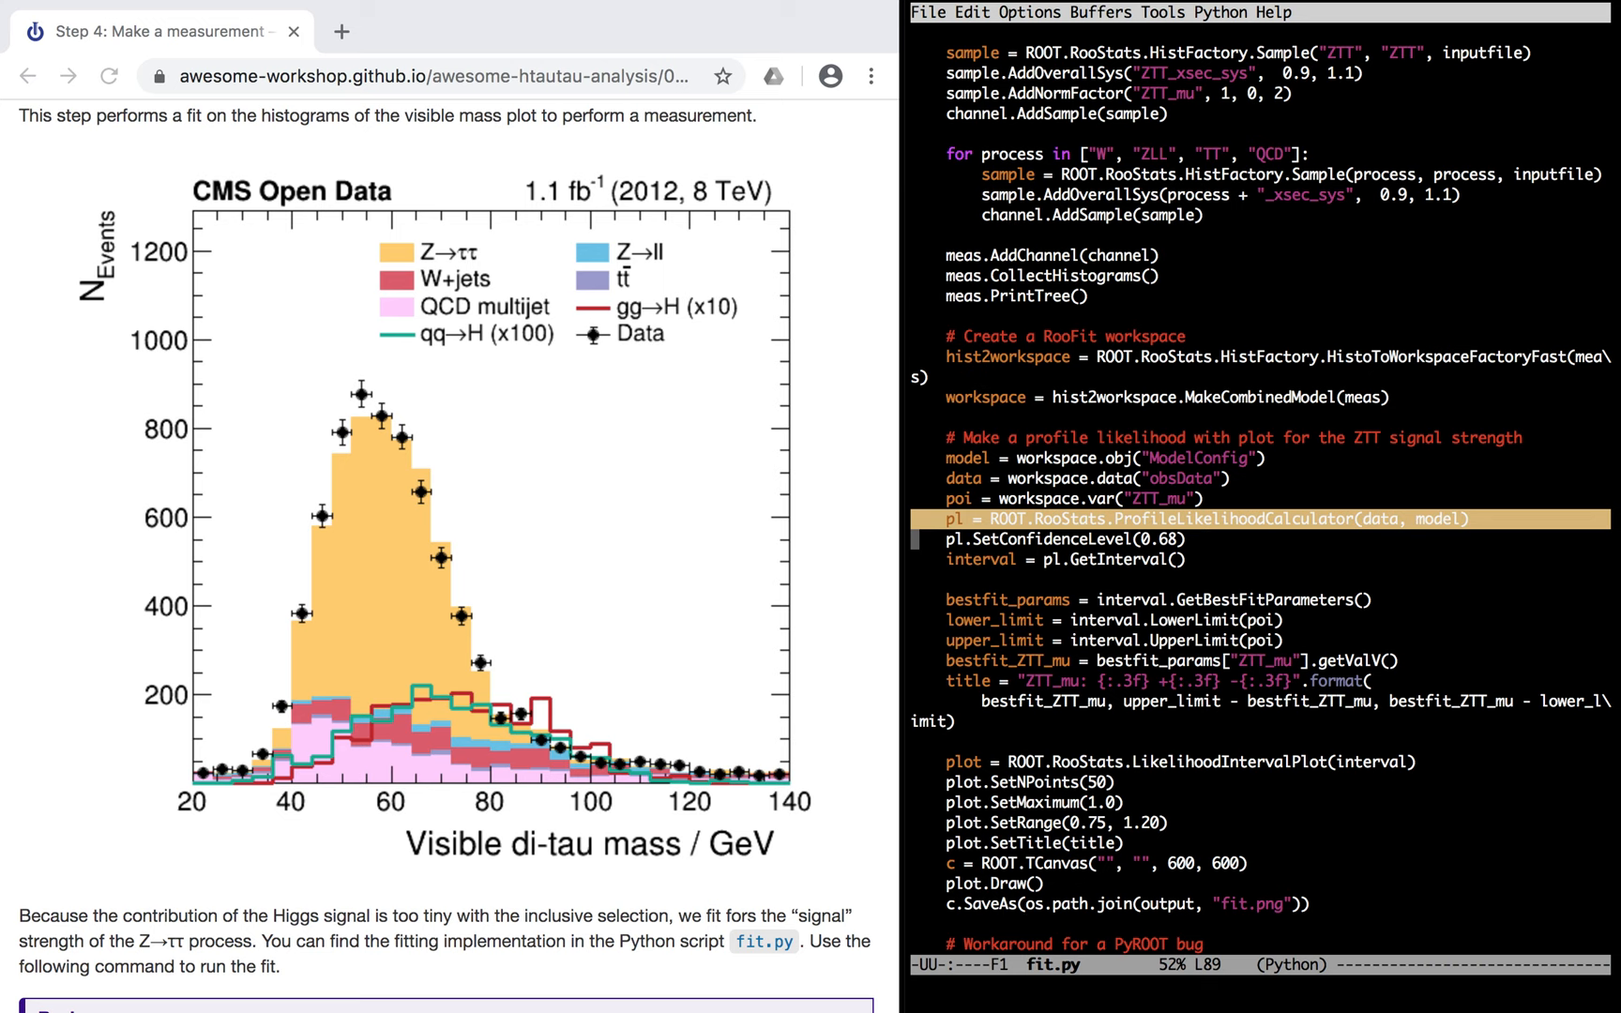
pyautogui.click(1066, 559)
pyautogui.write('bash fit.sh $HOME/')
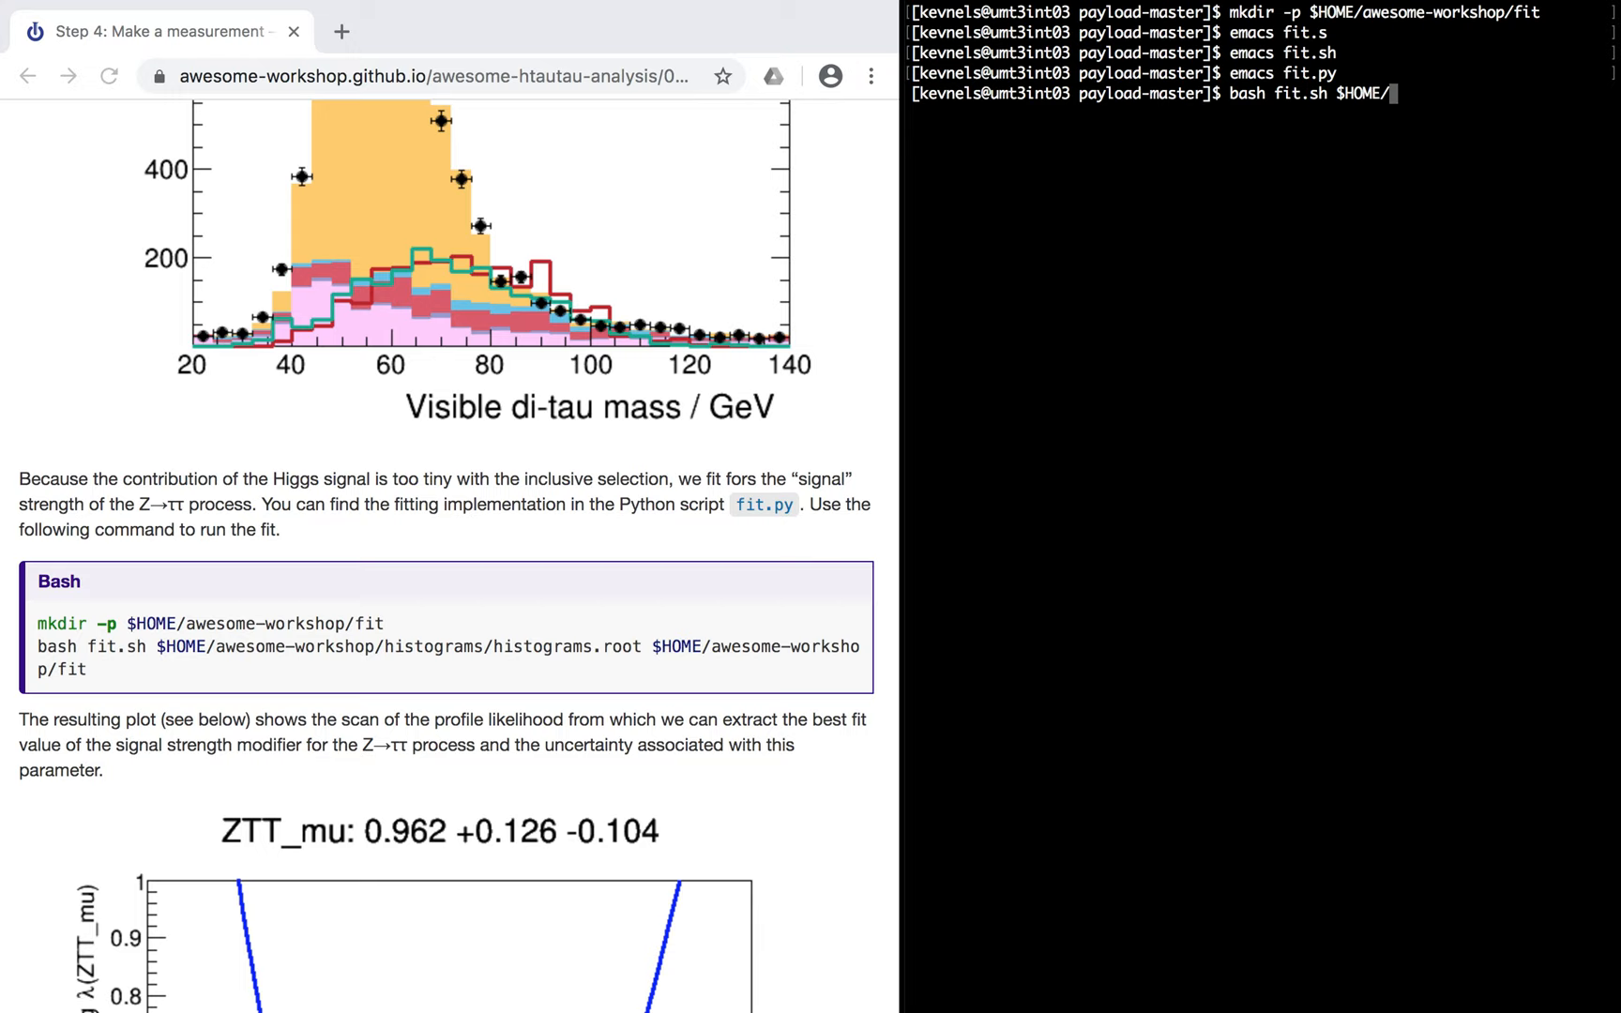
# Run bash fit.sh on awesome-workshop/histograms/histograms.root into the fit folder
pyautogui.write('awesome-workshop/histograms/histograms.root $HOME/a')
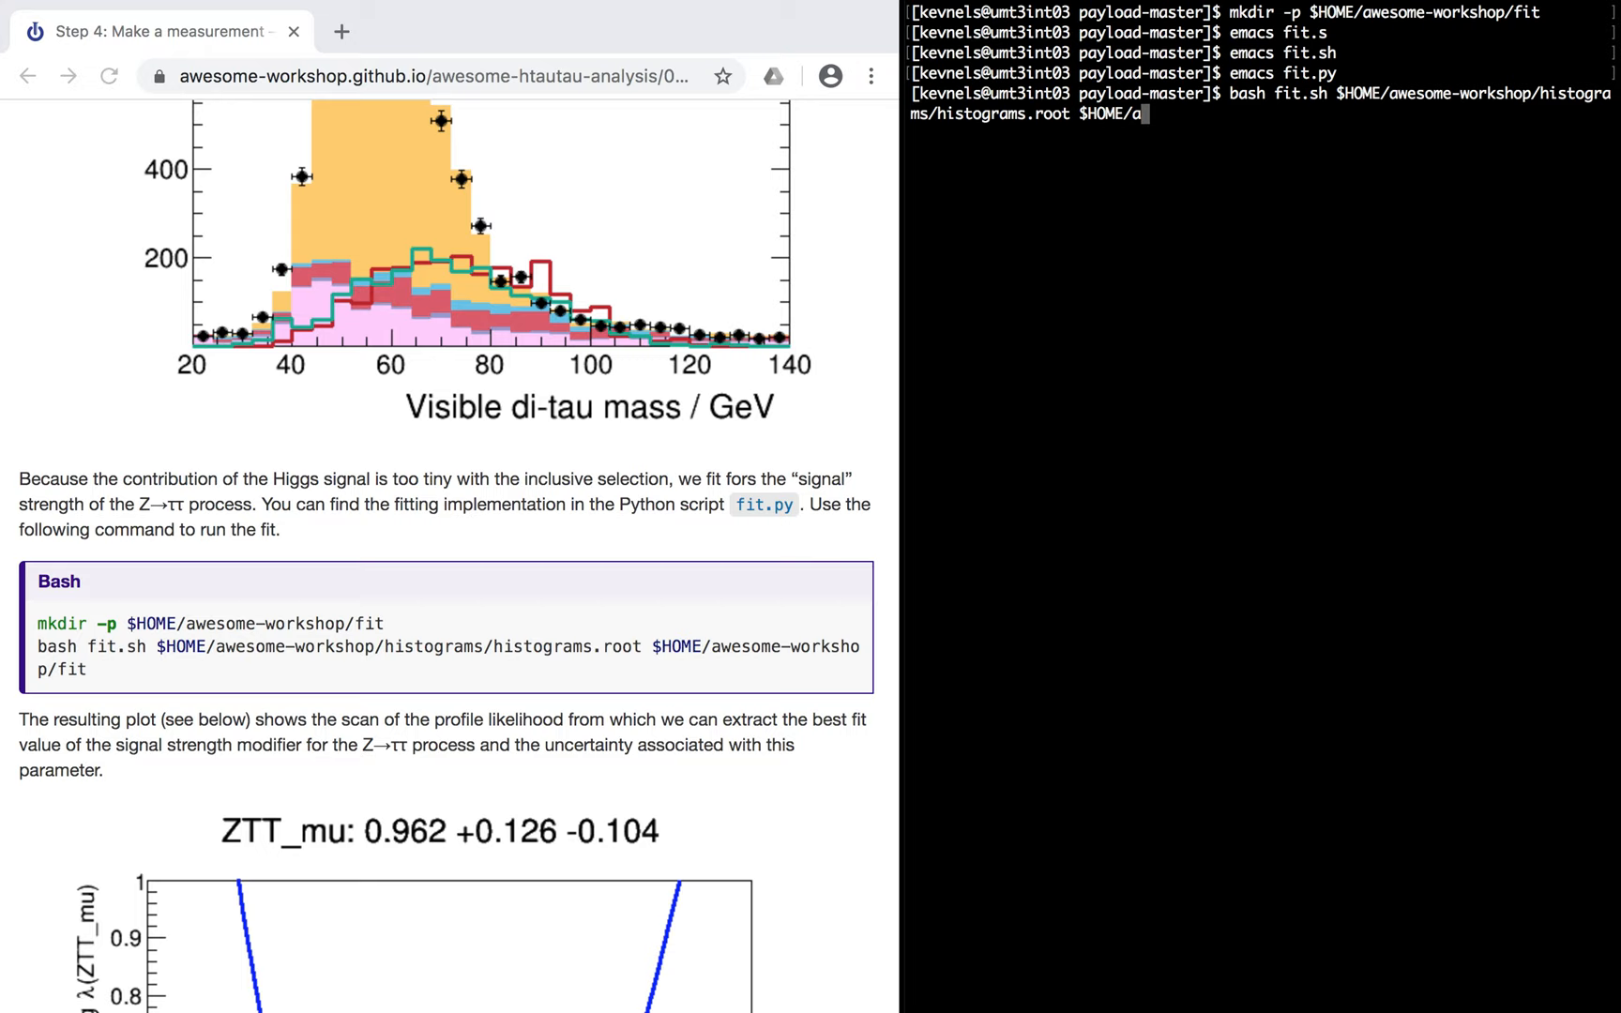
pyautogui.press('Return')
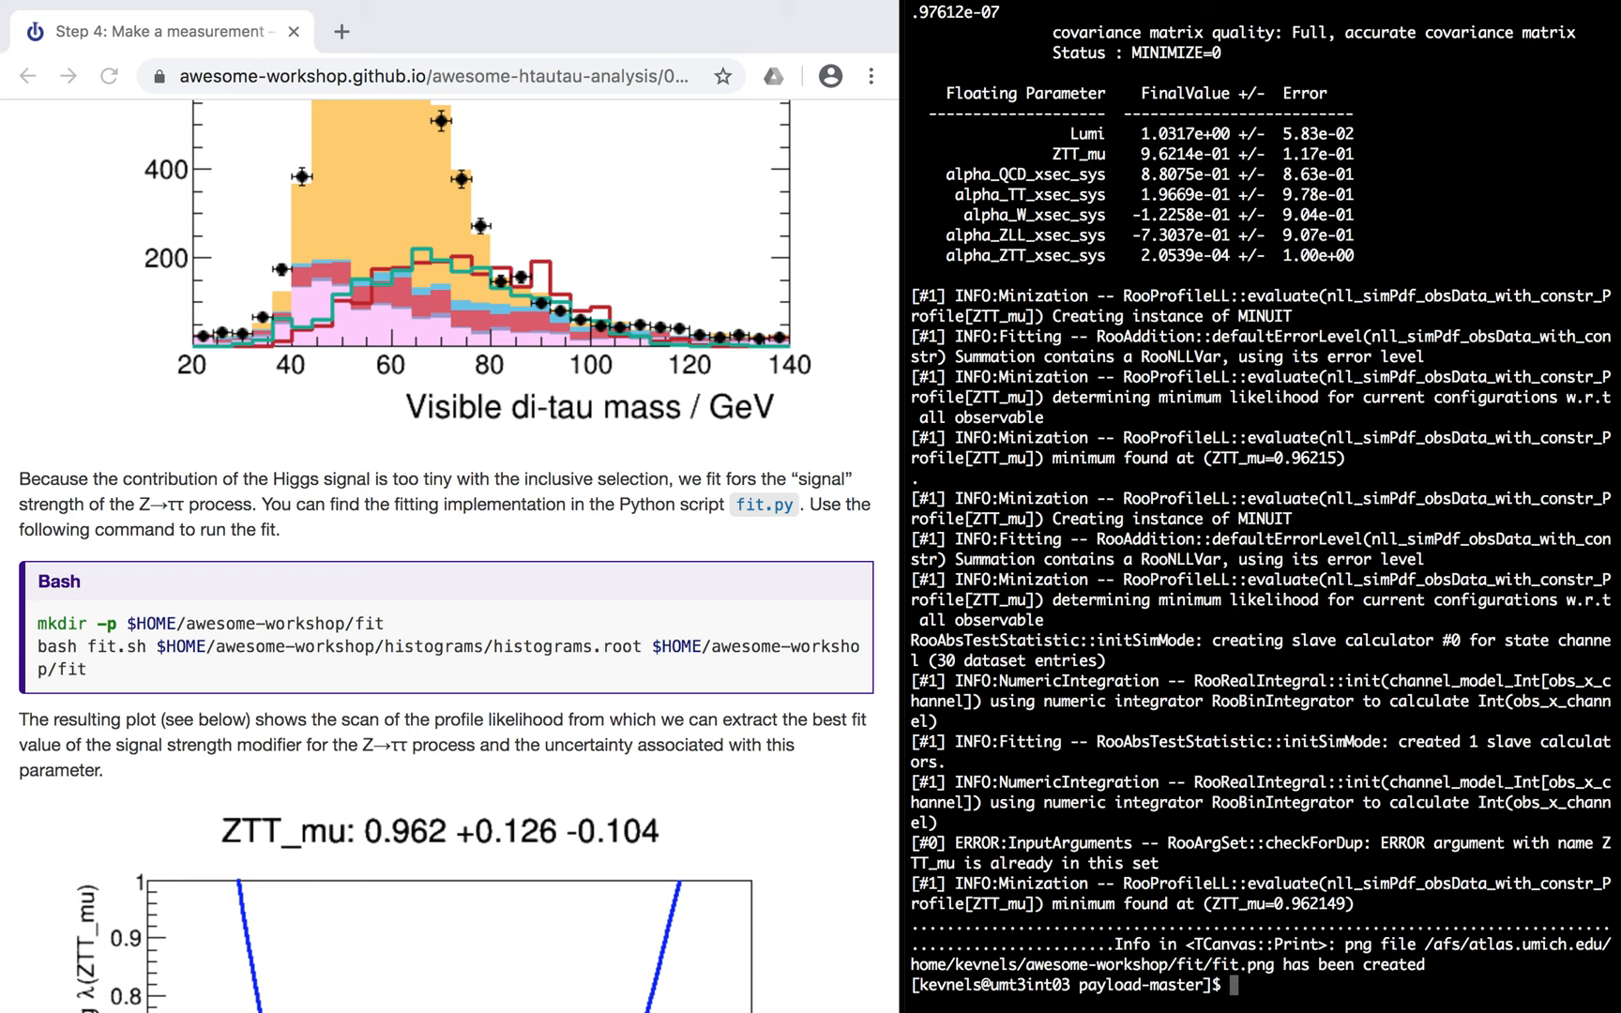
# Scroll to the RooFitResult table and highlight the fitted Lumi value 1.0317e+00
pyautogui.scroll(3)
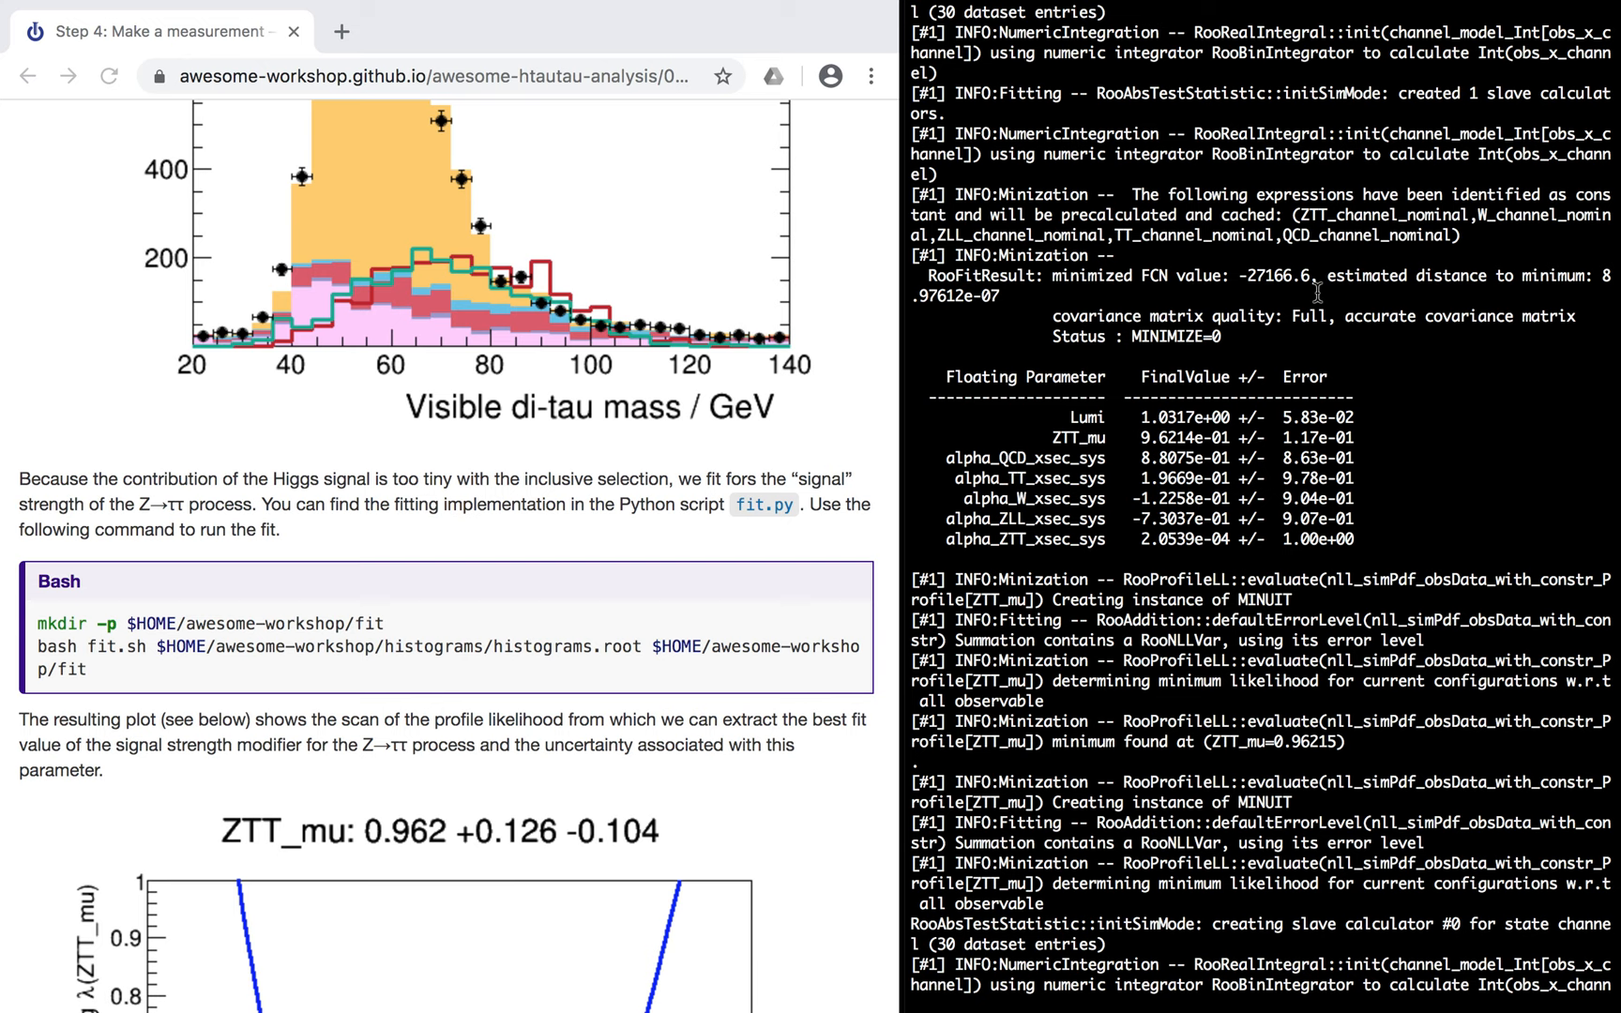
pyautogui.moveTo(1101, 440)
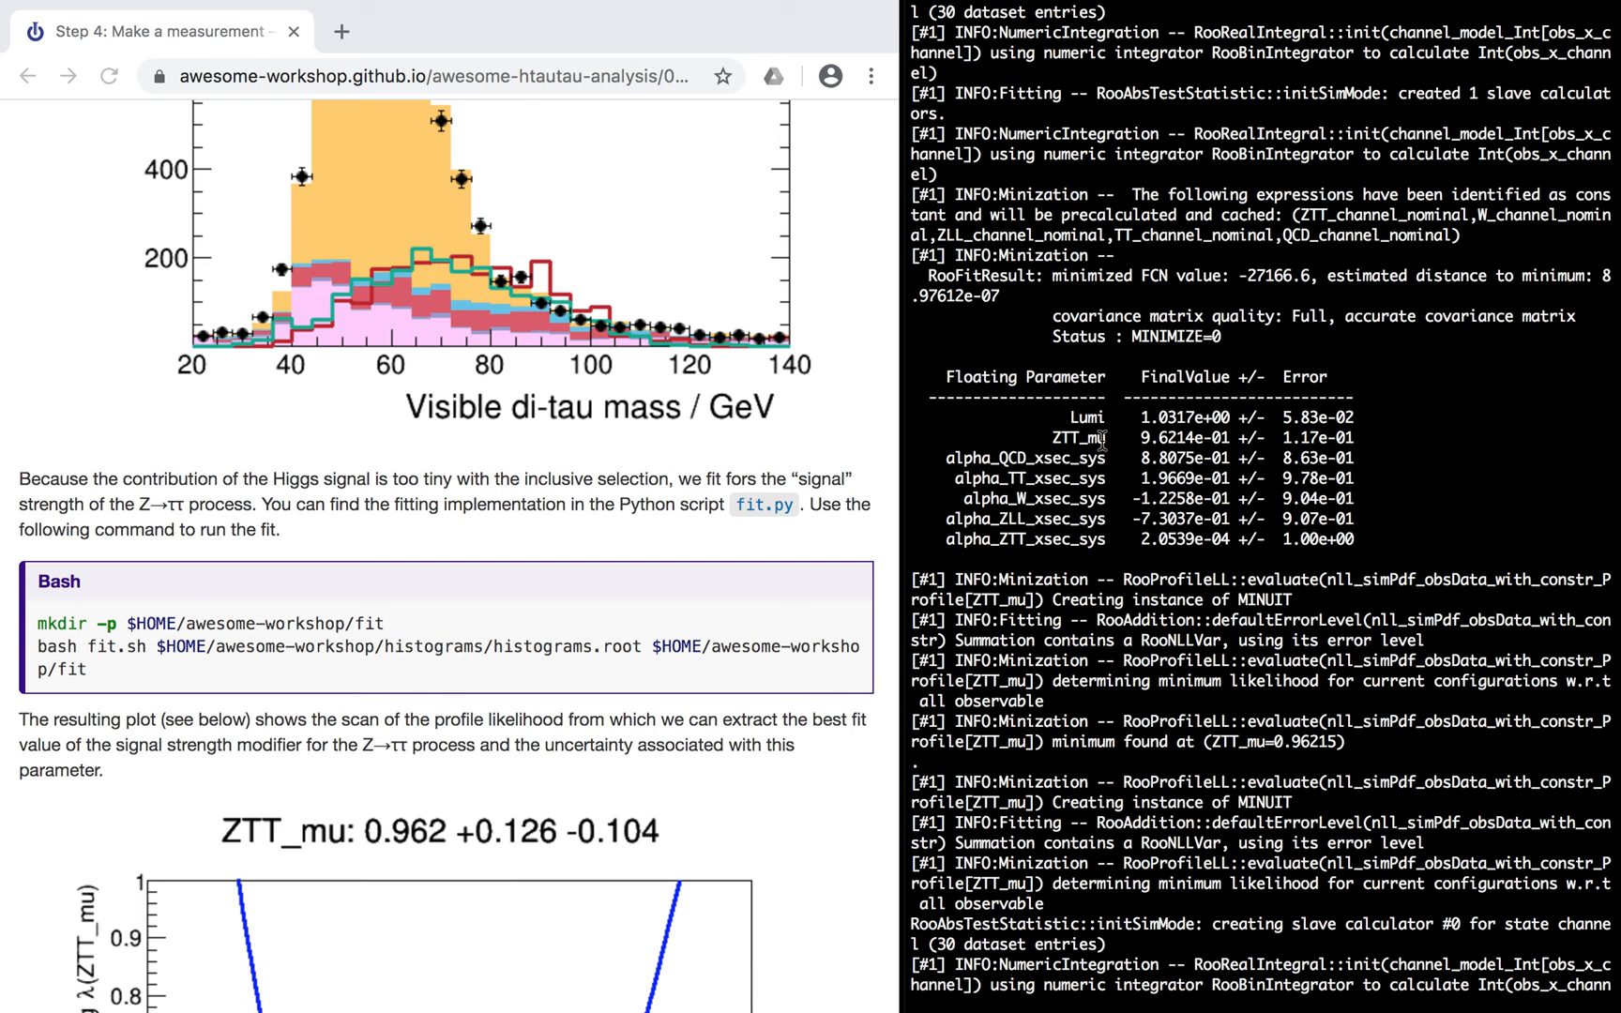
pyautogui.doubleClick(1179, 417)
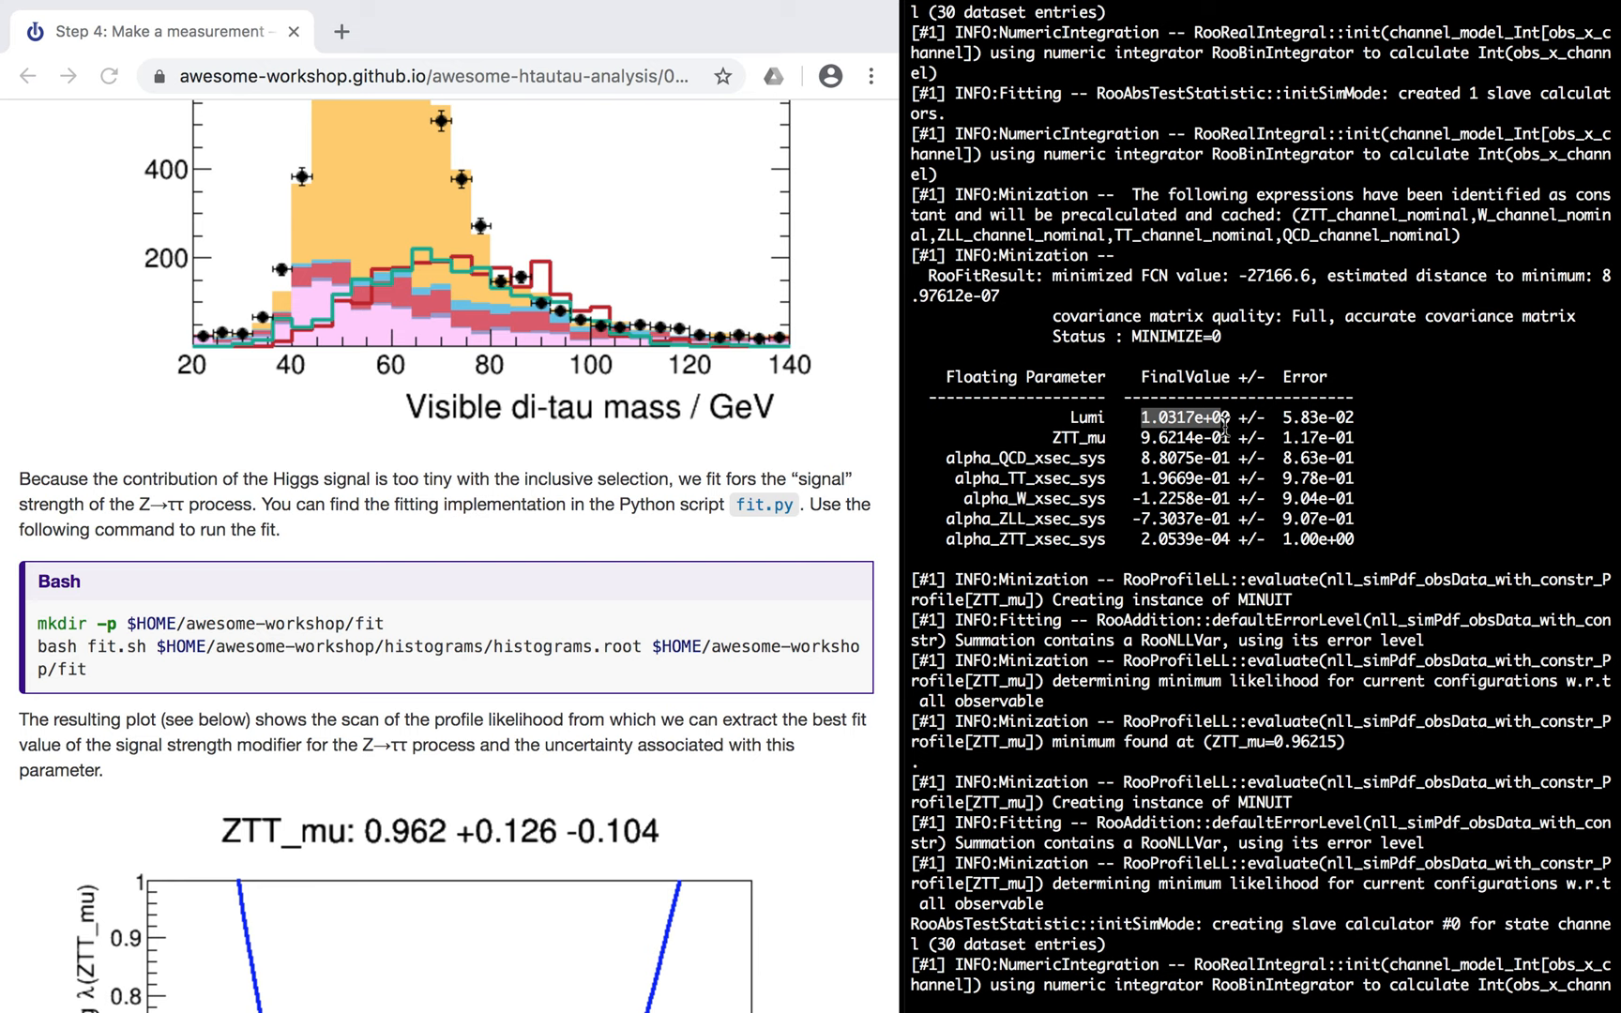
pyautogui.scroll(3)
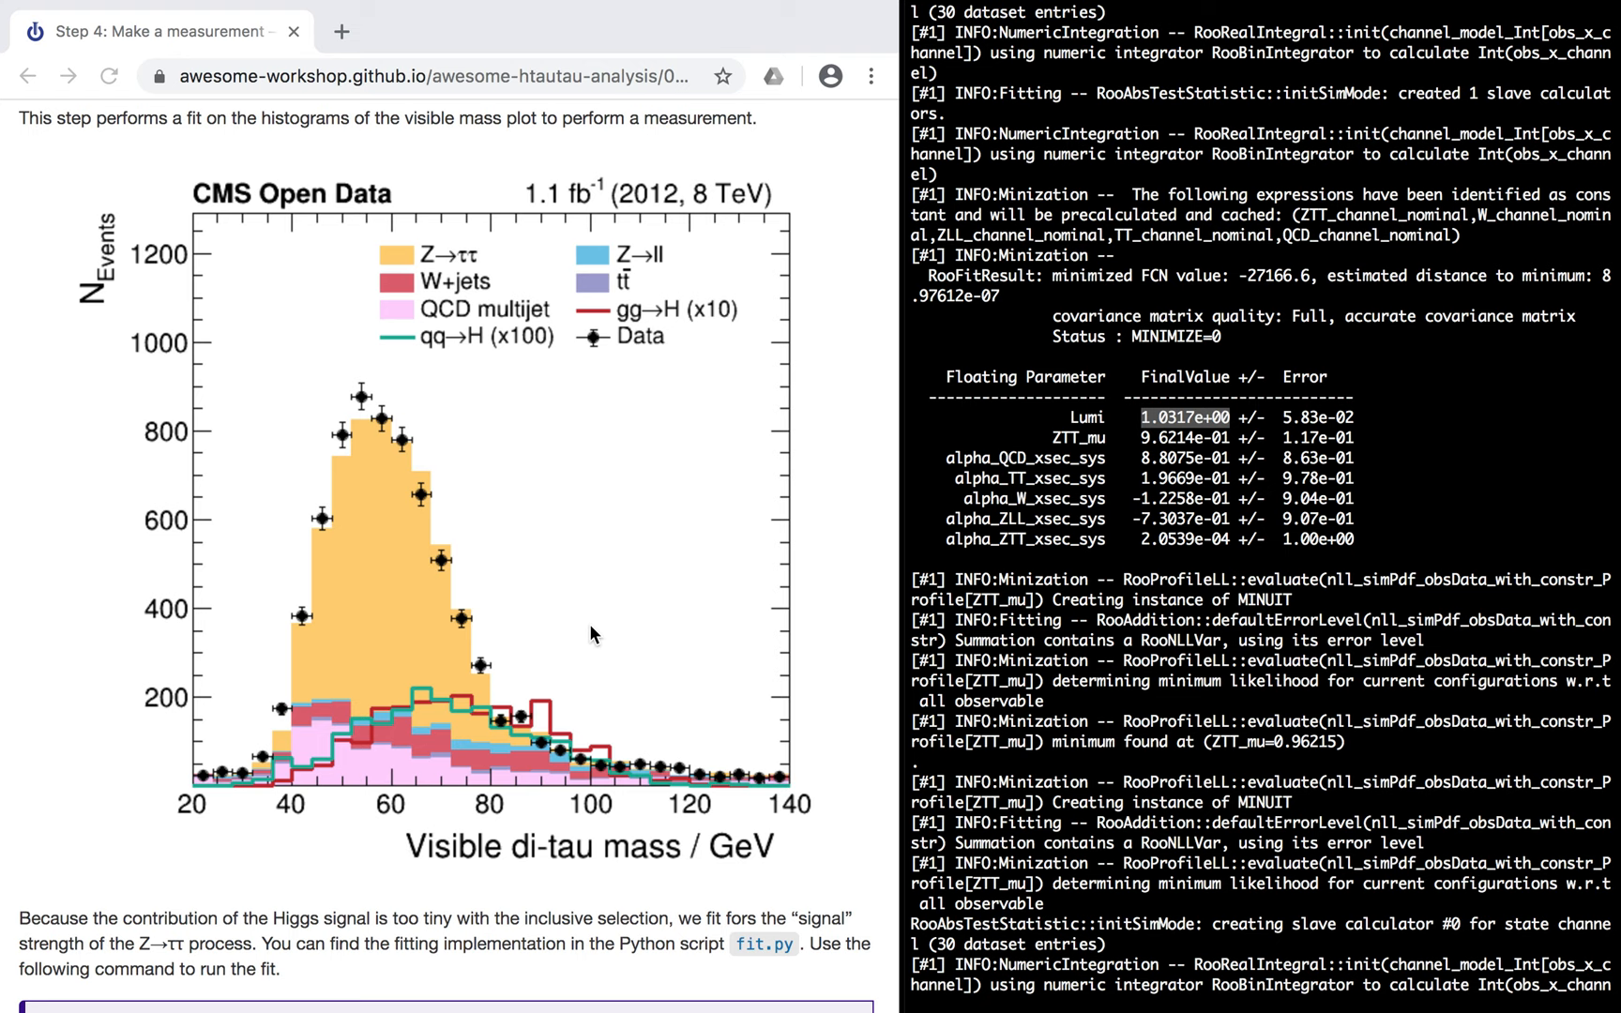
pyautogui.moveTo(610, 542)
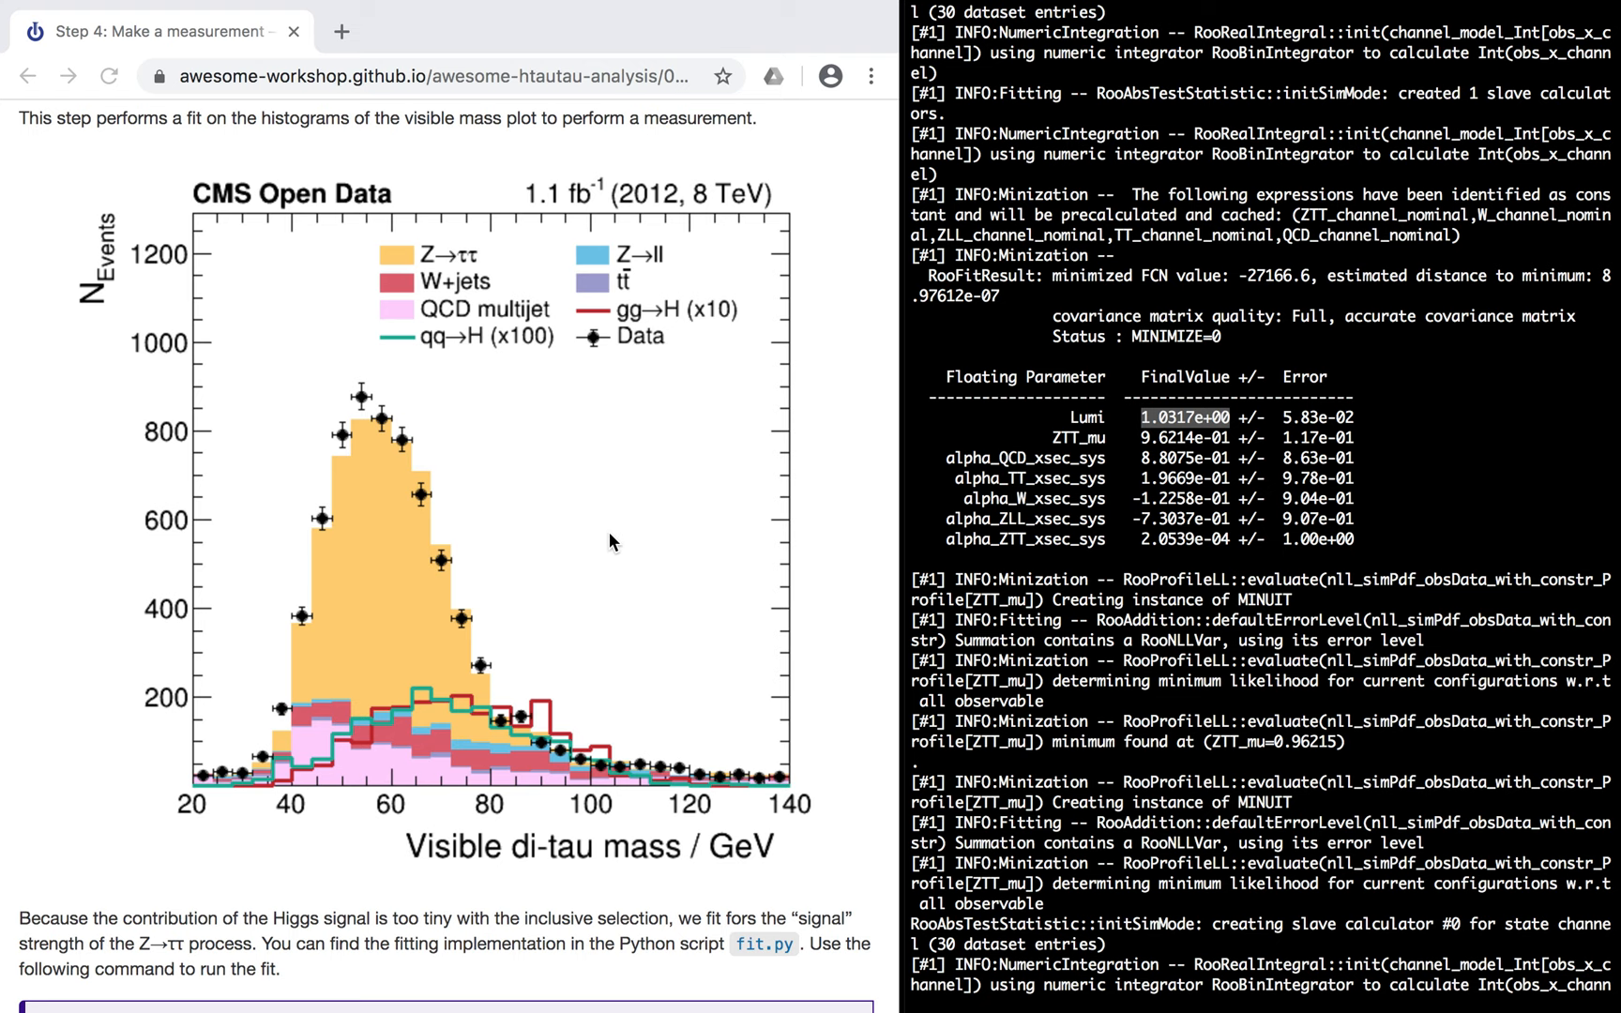
pyautogui.moveTo(725, 642)
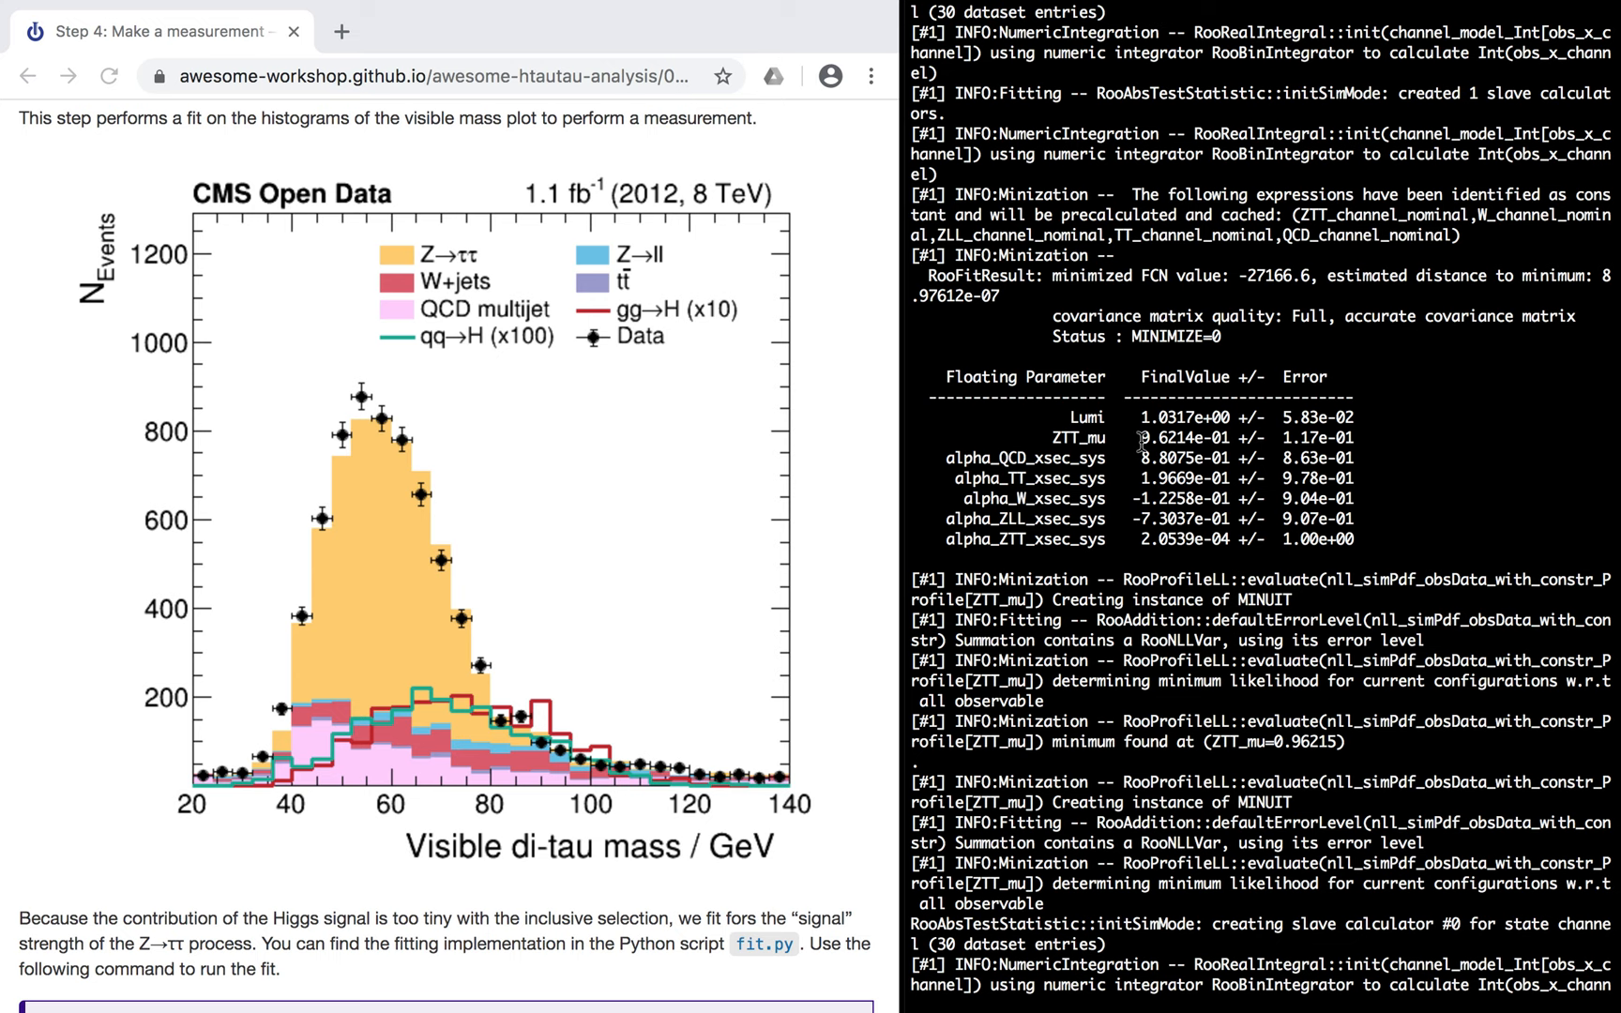
# Return to the prompt and change into $HOME/awesome-workshop/fit
pyautogui.doubleClick(1188, 437)
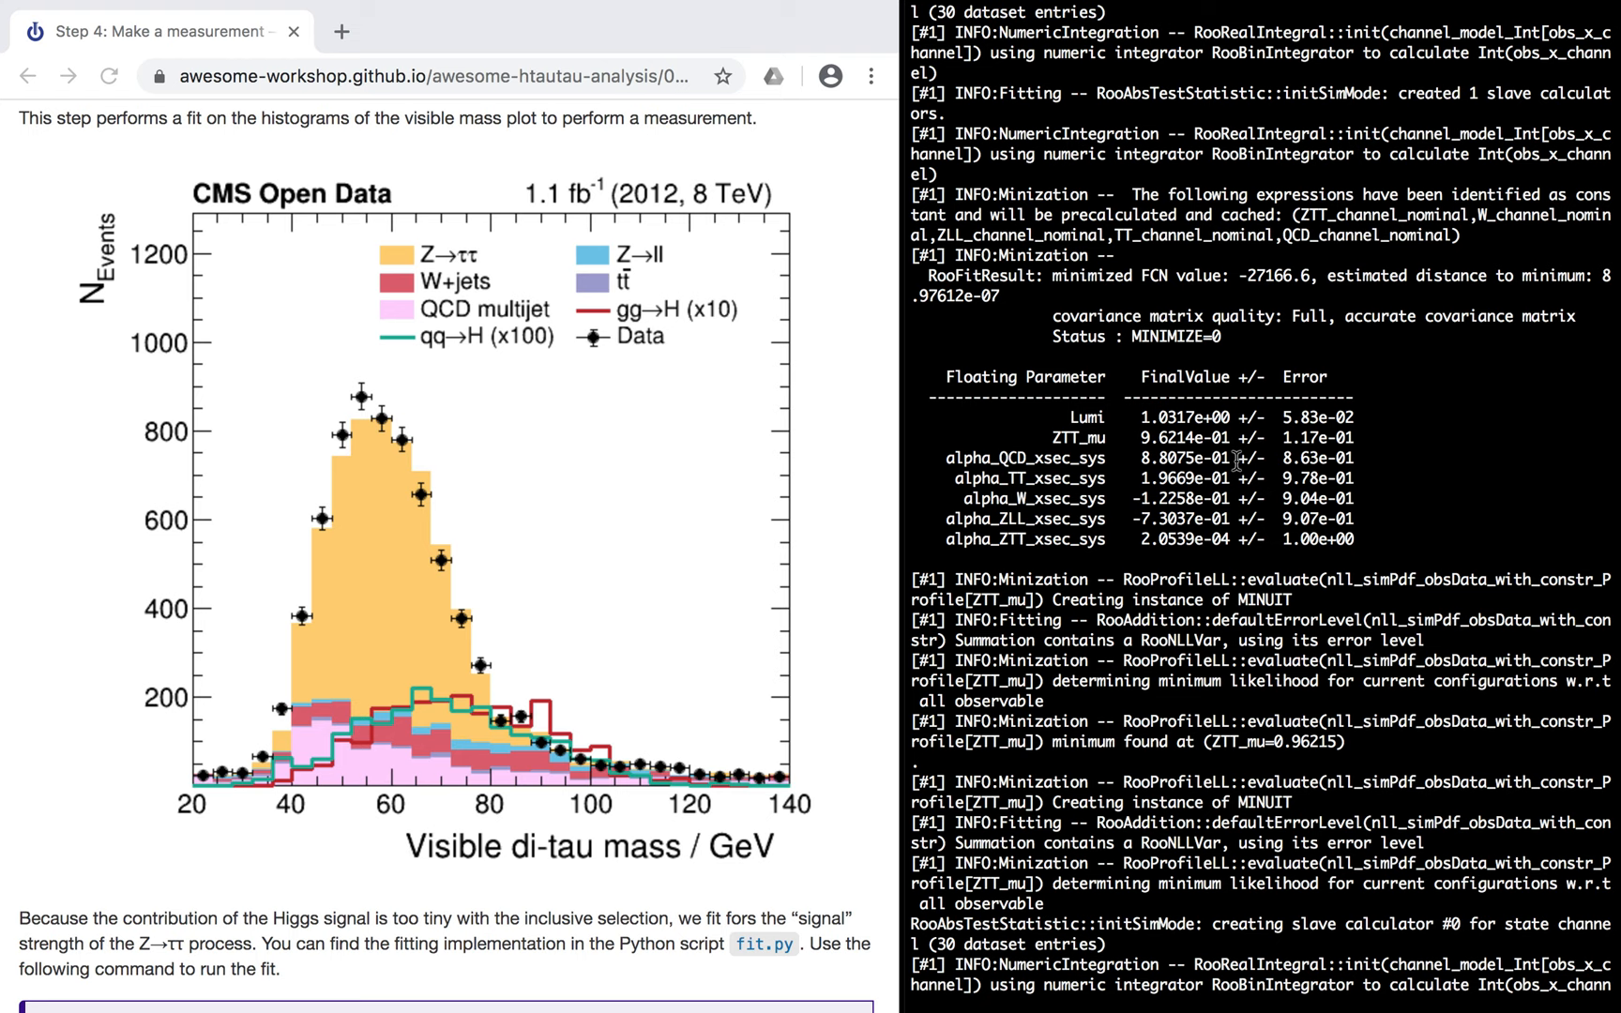
pyautogui.scroll(-3)
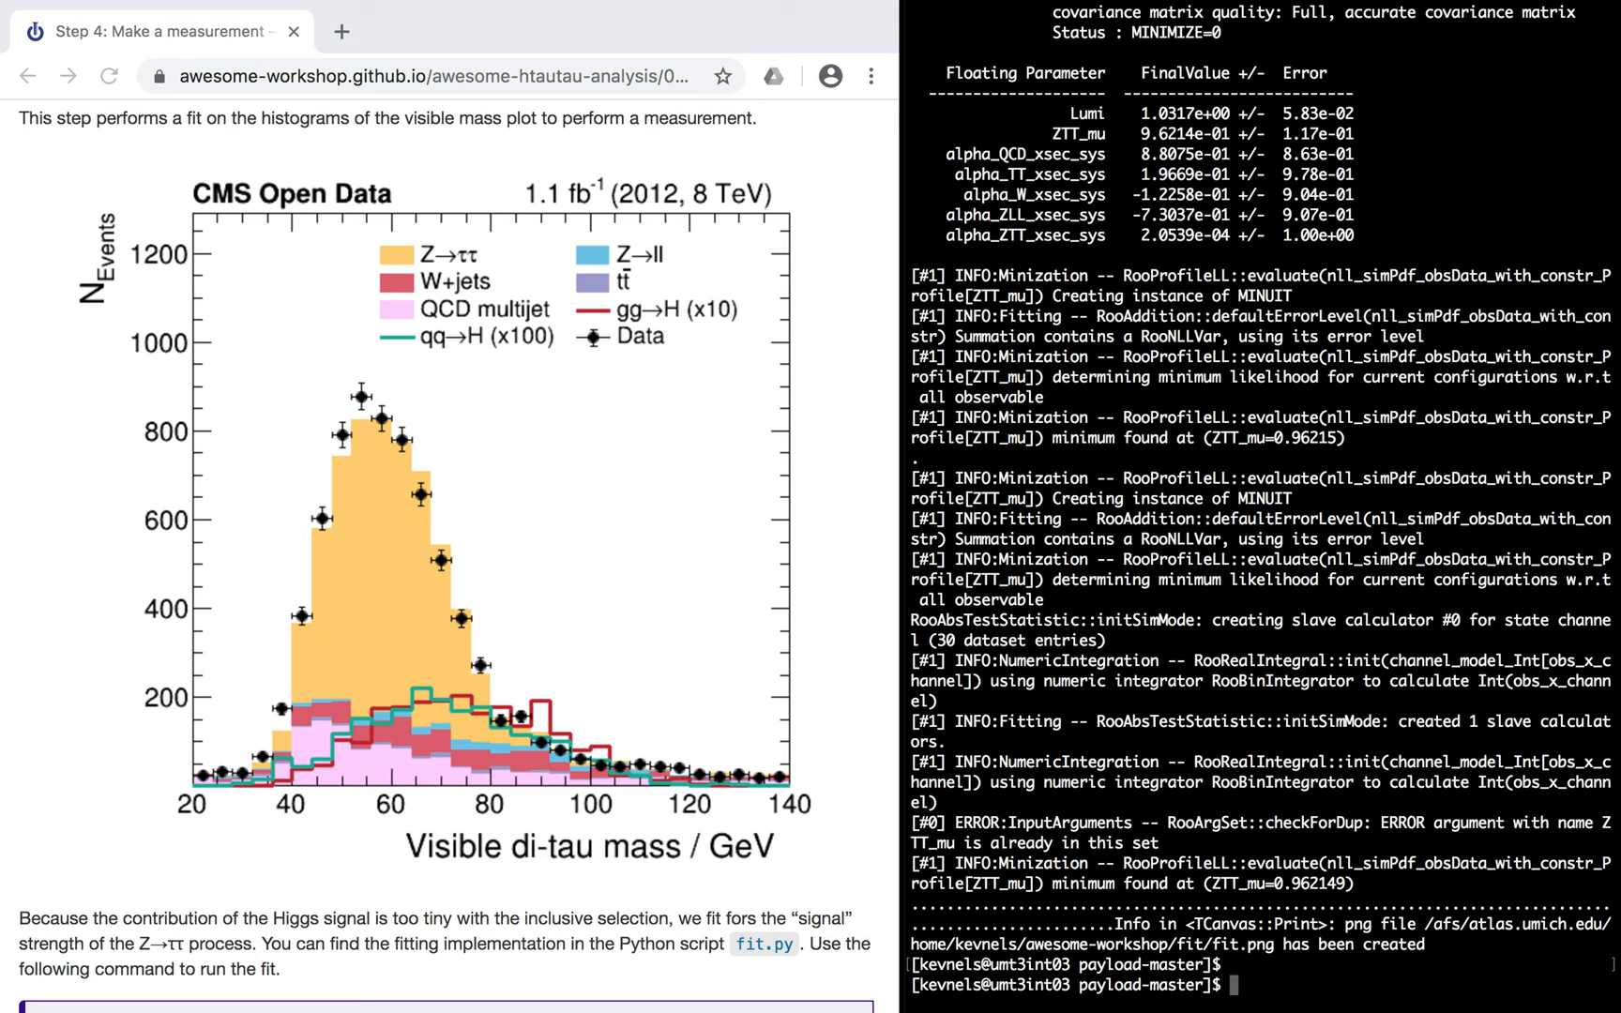
pyautogui.write('cd $HOME/awesome-workshop/fit')
pyautogui.write('feh fit.png')
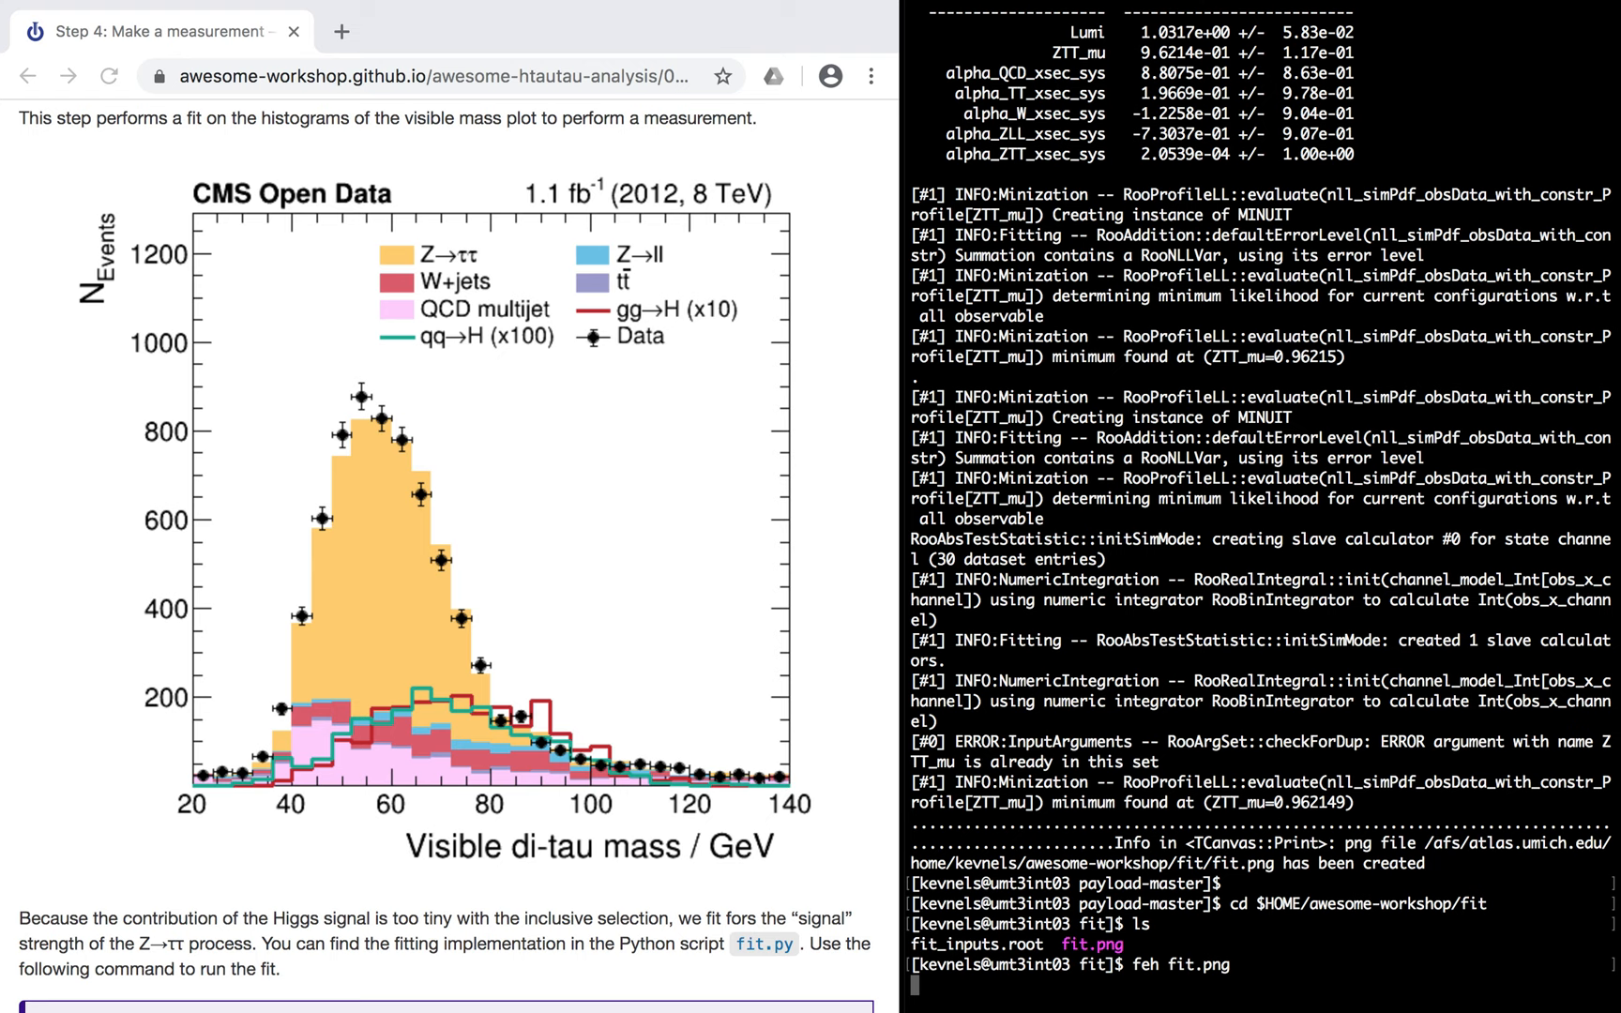
# Display fit.png with feh to compare against the tutorial's ZTT_mu scan
pyautogui.press('Return')
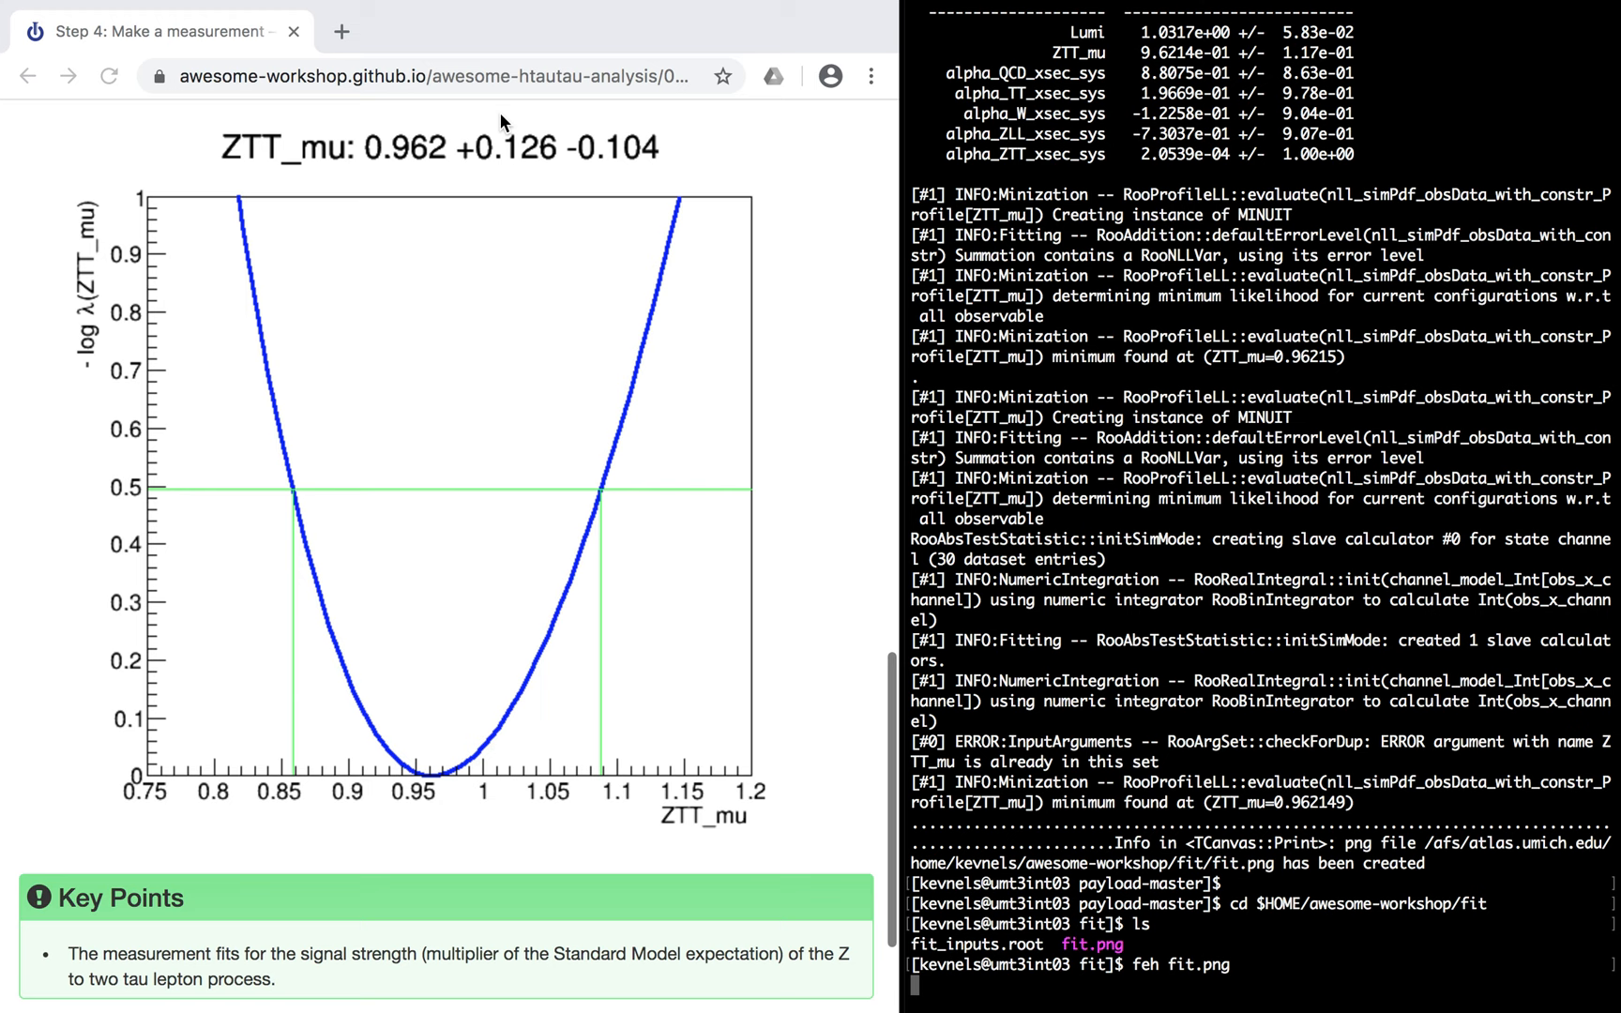
pyautogui.moveTo(270, 169)
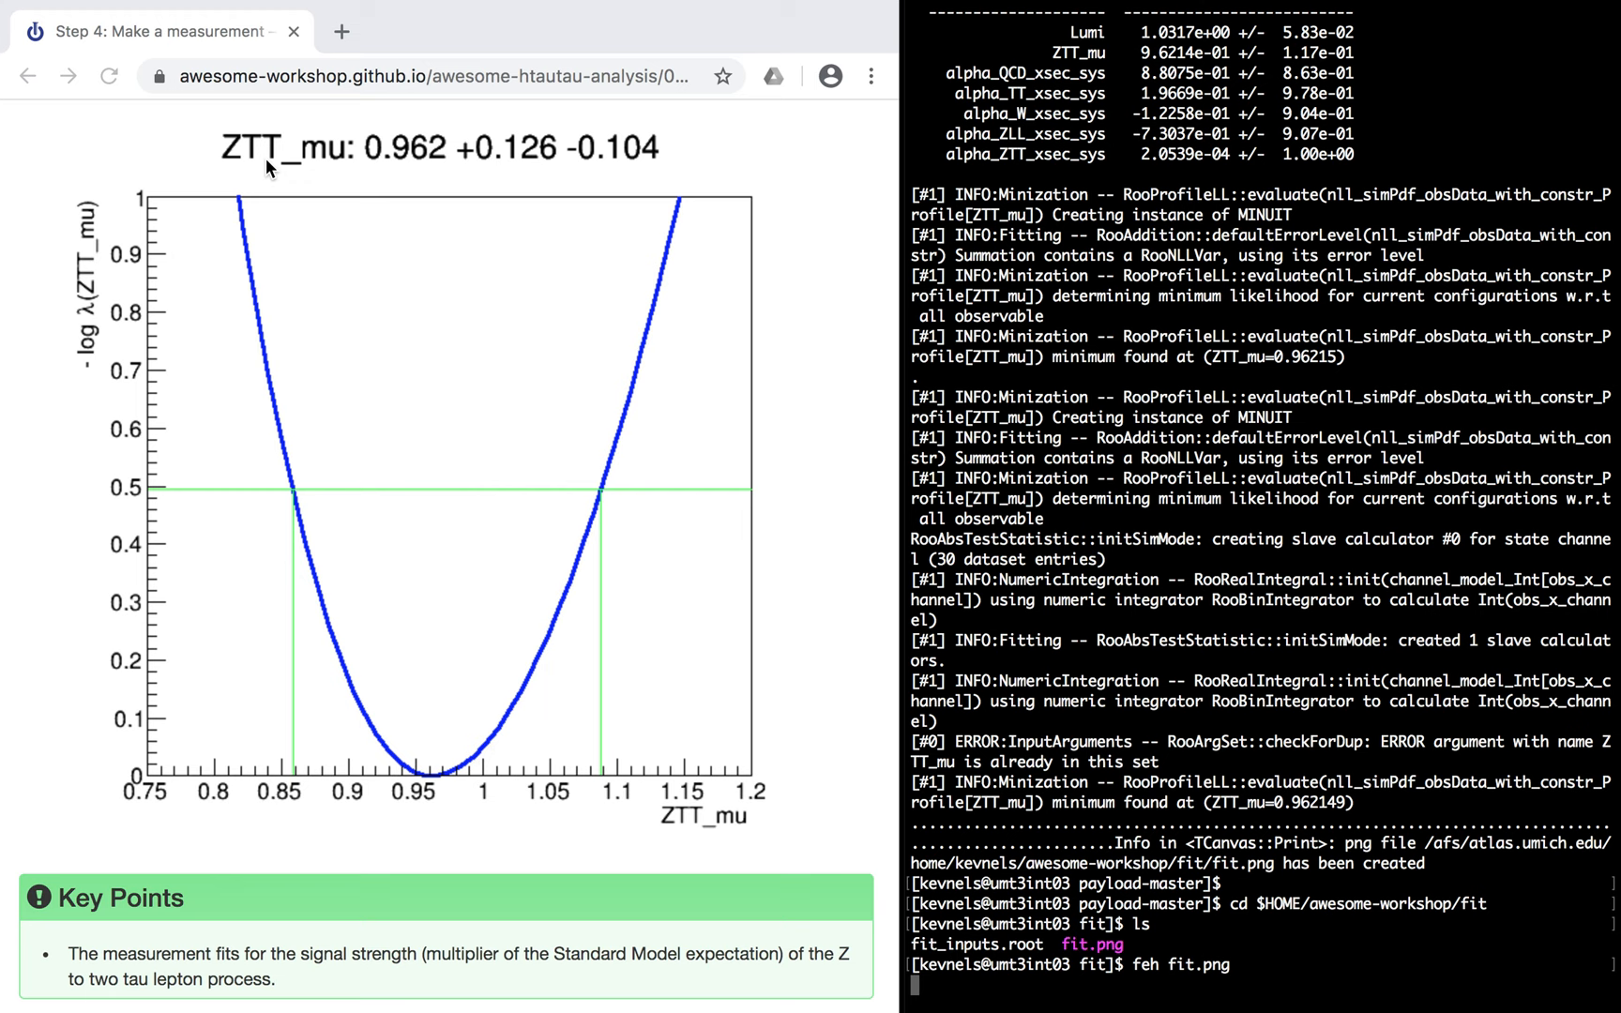
pyautogui.moveTo(482, 818)
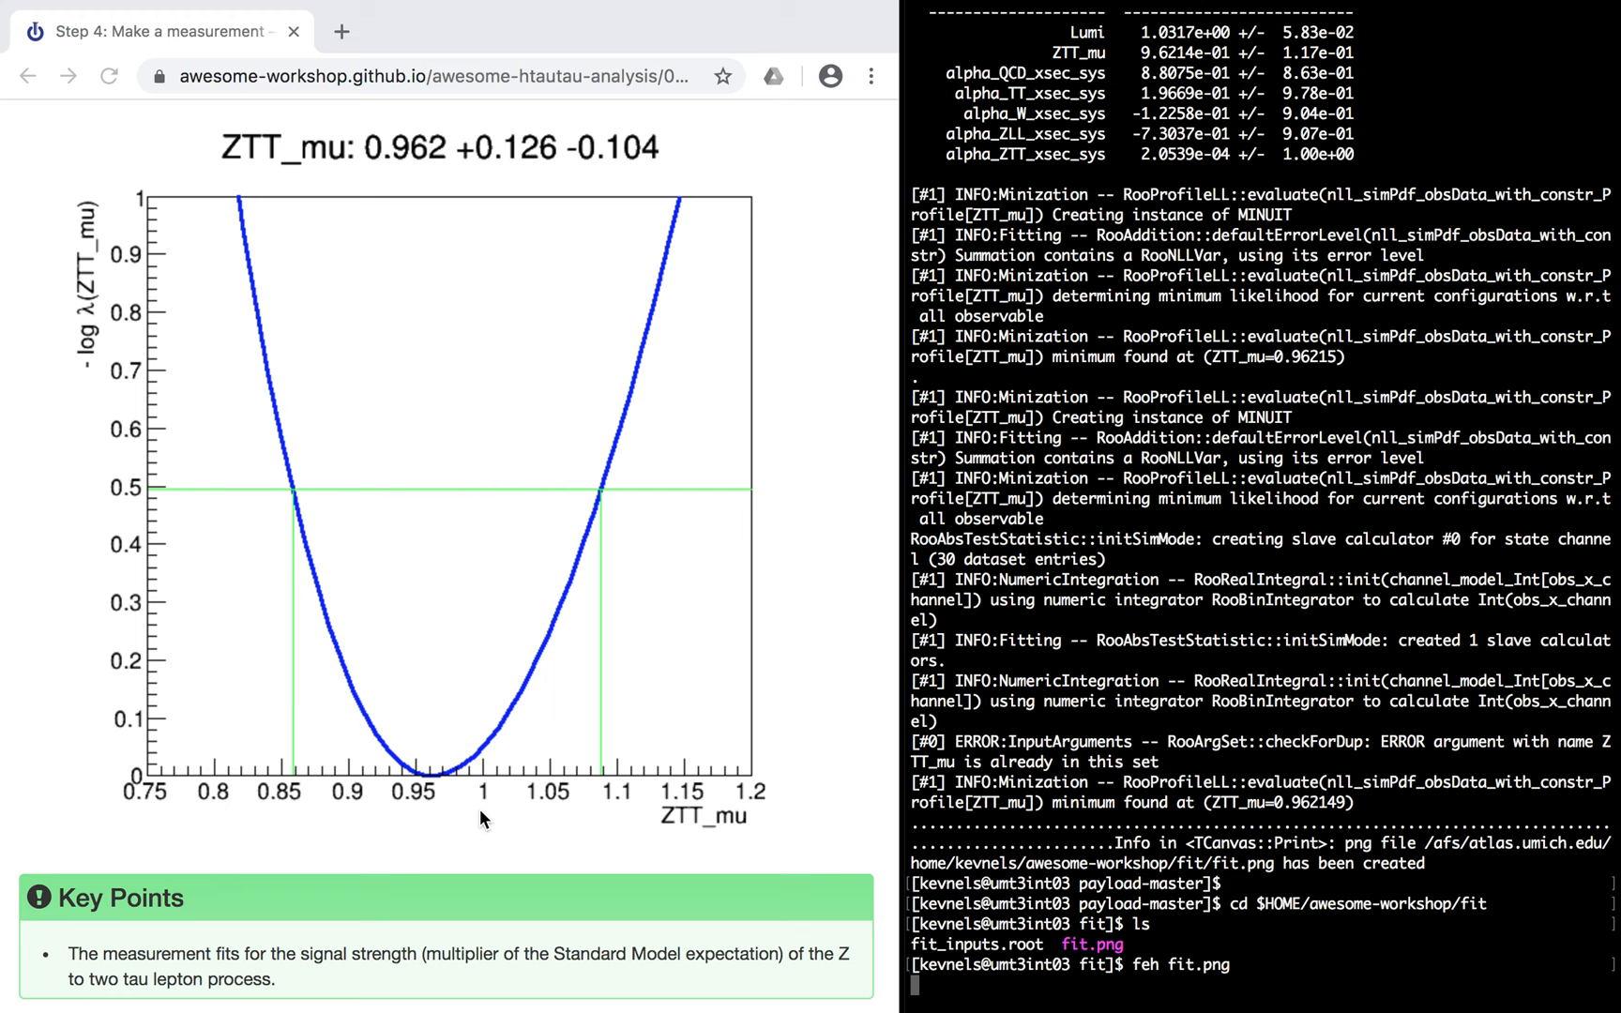
pyautogui.moveTo(497, 792)
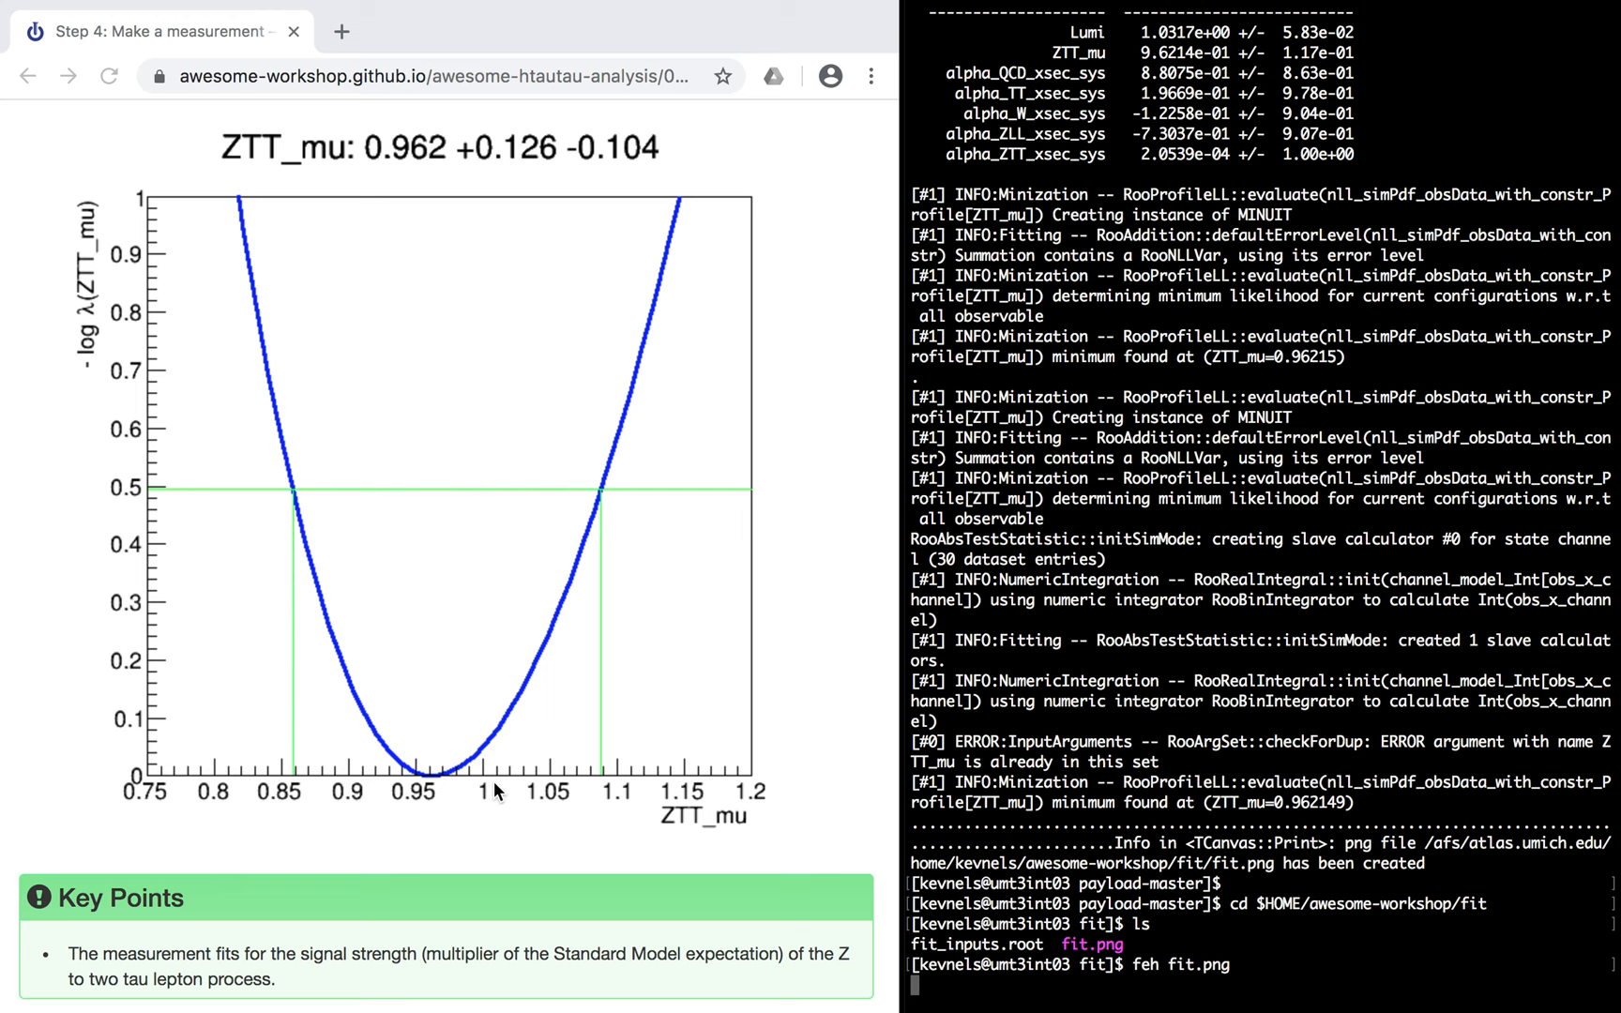